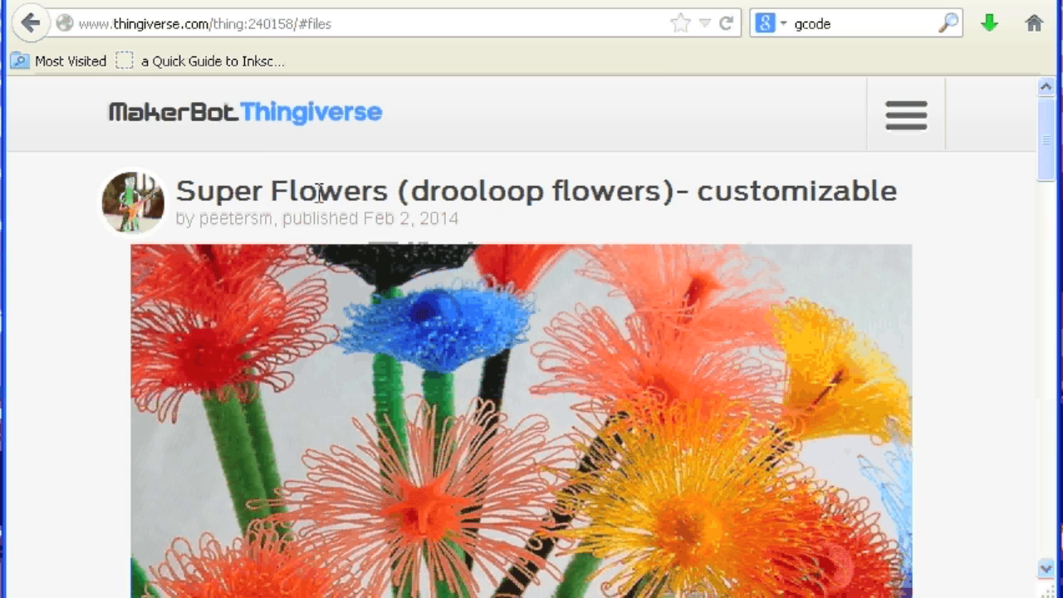
# - Scroll the Thingiverse flower page down to the Files section listing the .scad source
pyautogui.scroll(-3)
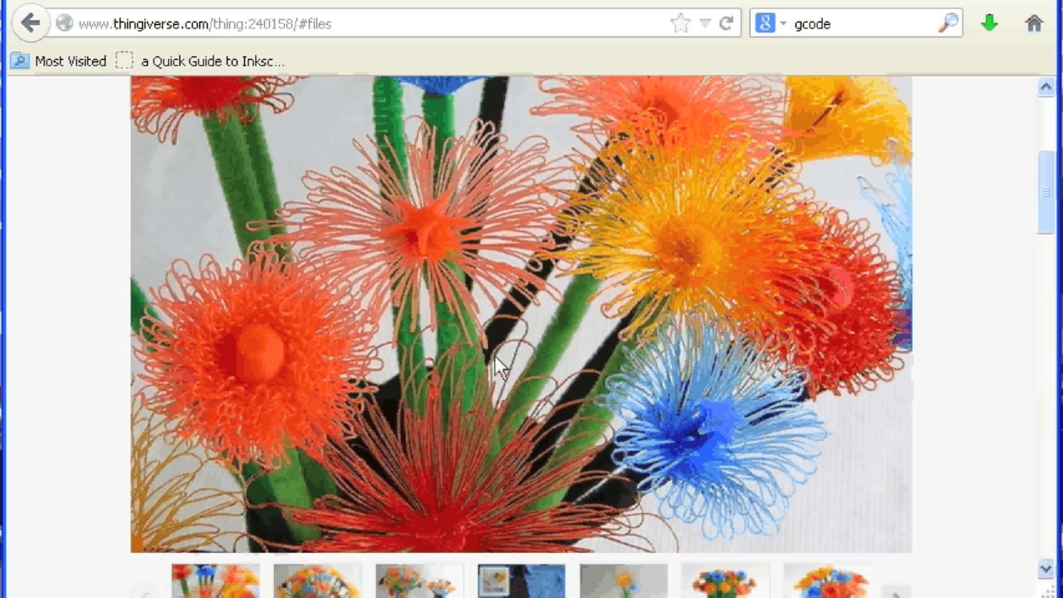
pyautogui.scroll(-3)
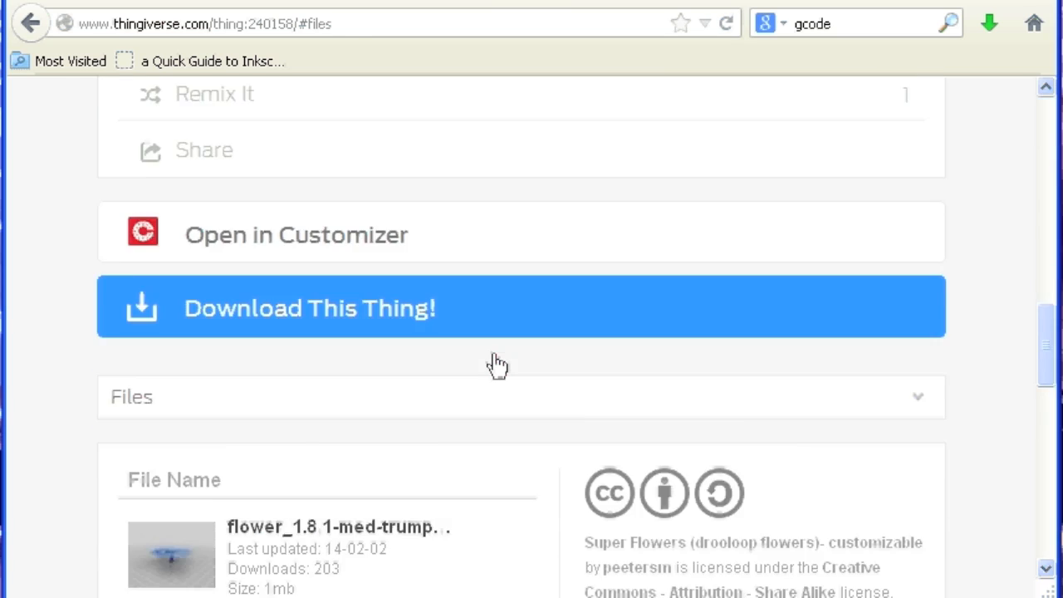
pyautogui.scroll(-3)
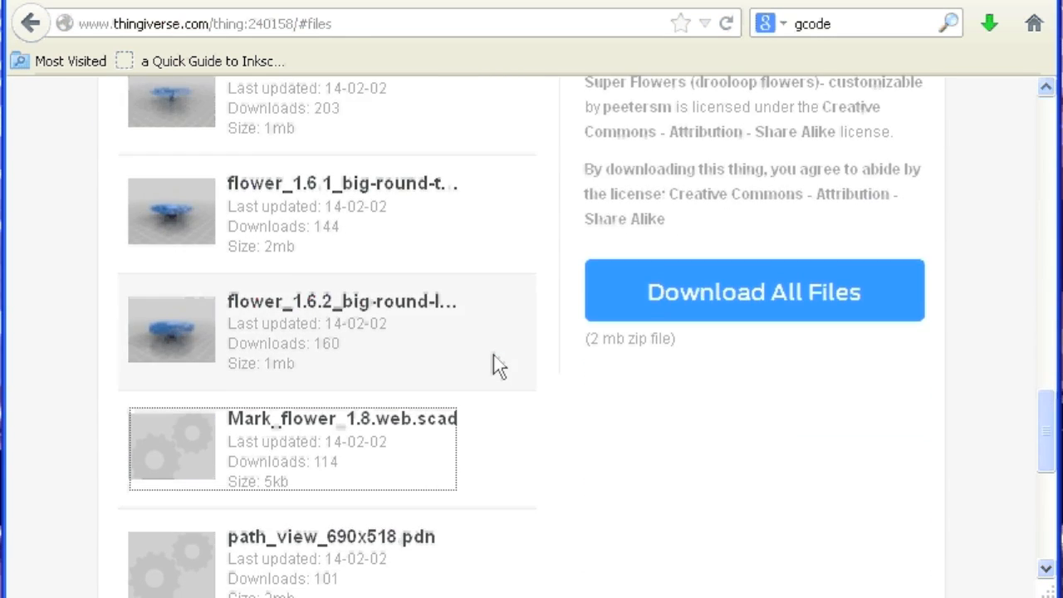
pyautogui.scroll(-3)
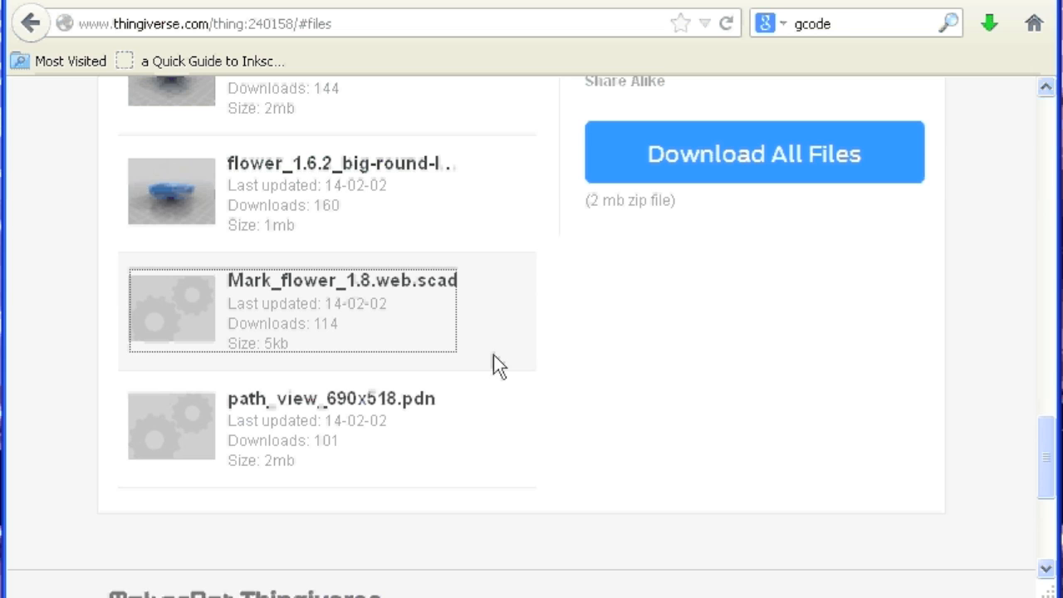
pyautogui.moveTo(402, 324)
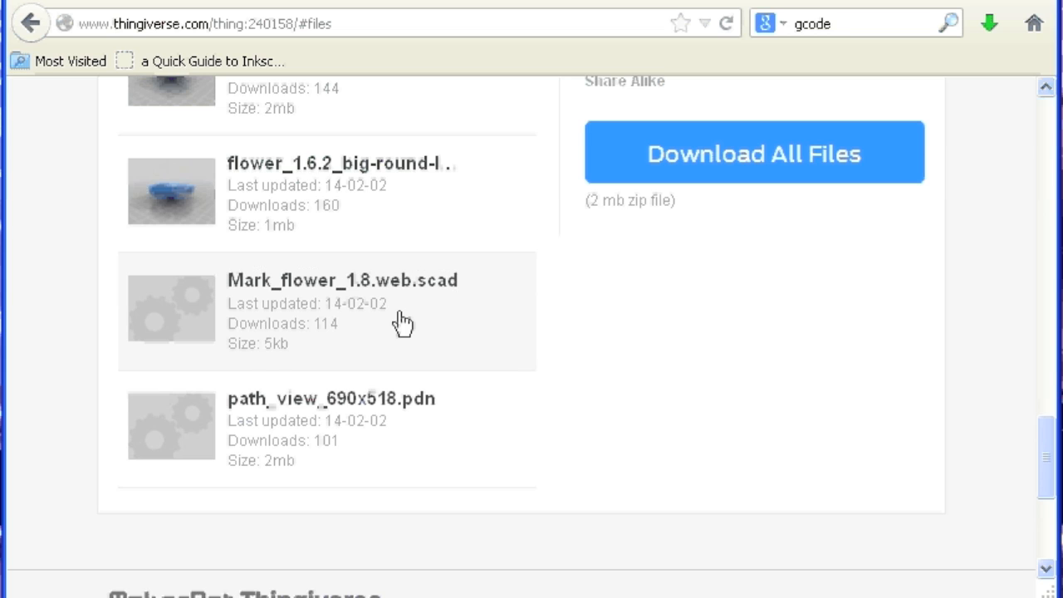
pyautogui.moveTo(440, 297)
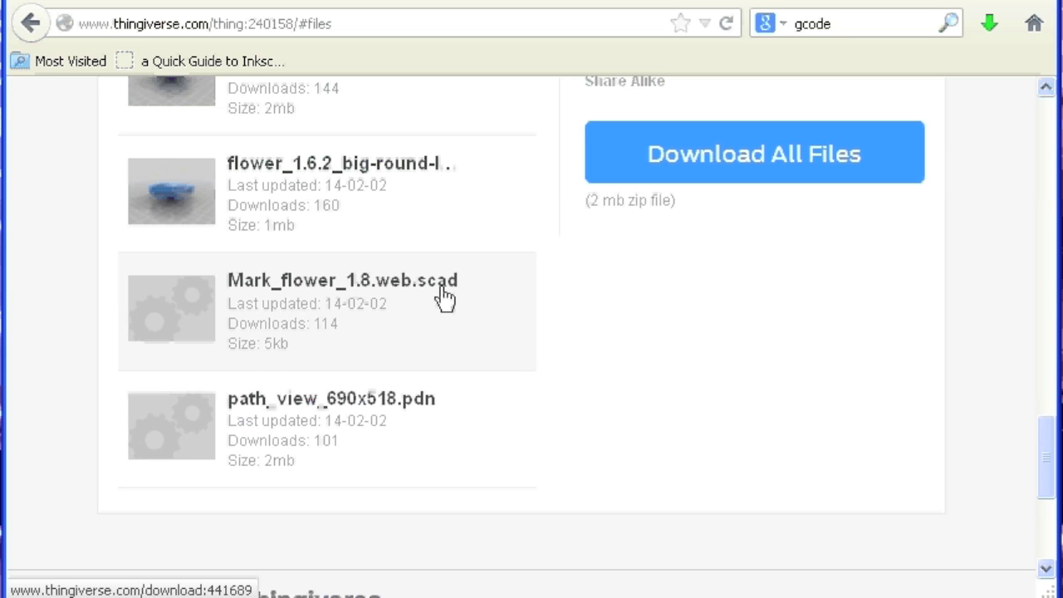
# - Download Mark_flower_1.8.web.scad, saving it under a shortened plain file name
pyautogui.click(349, 279)
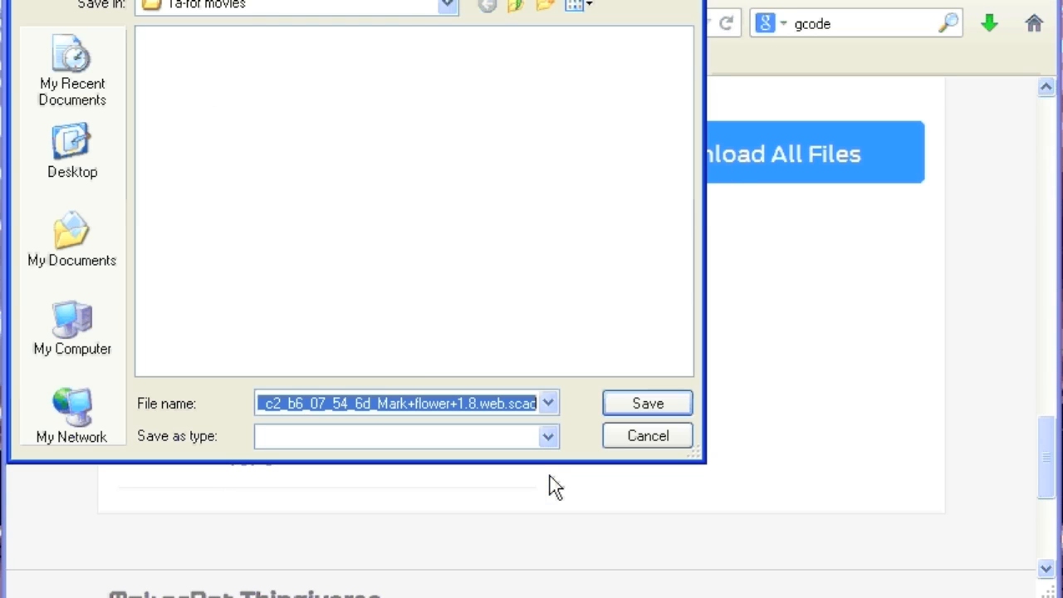
pyautogui.click(385, 405)
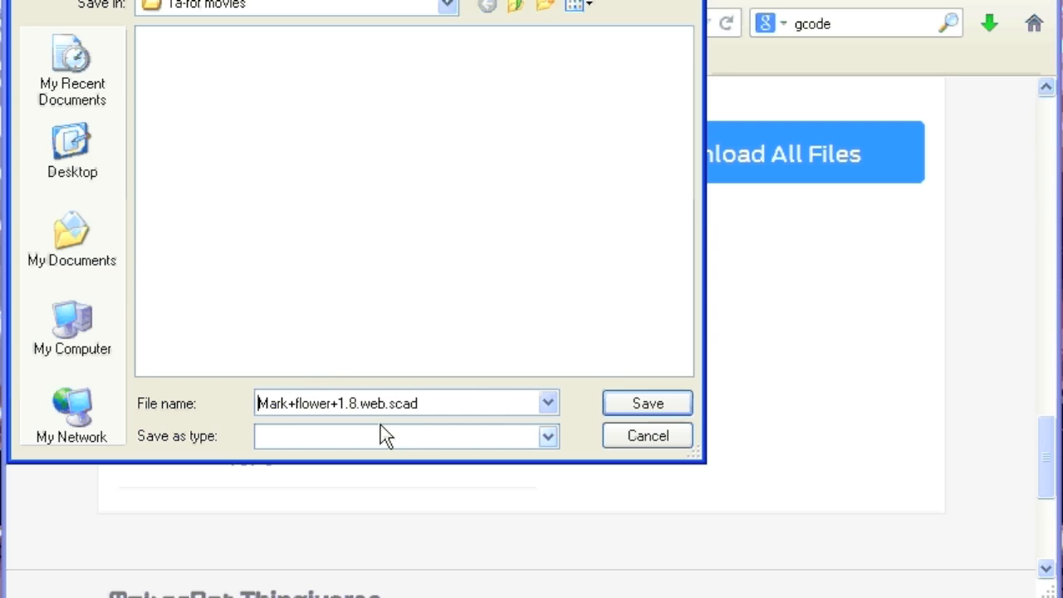
pyautogui.click(648, 435)
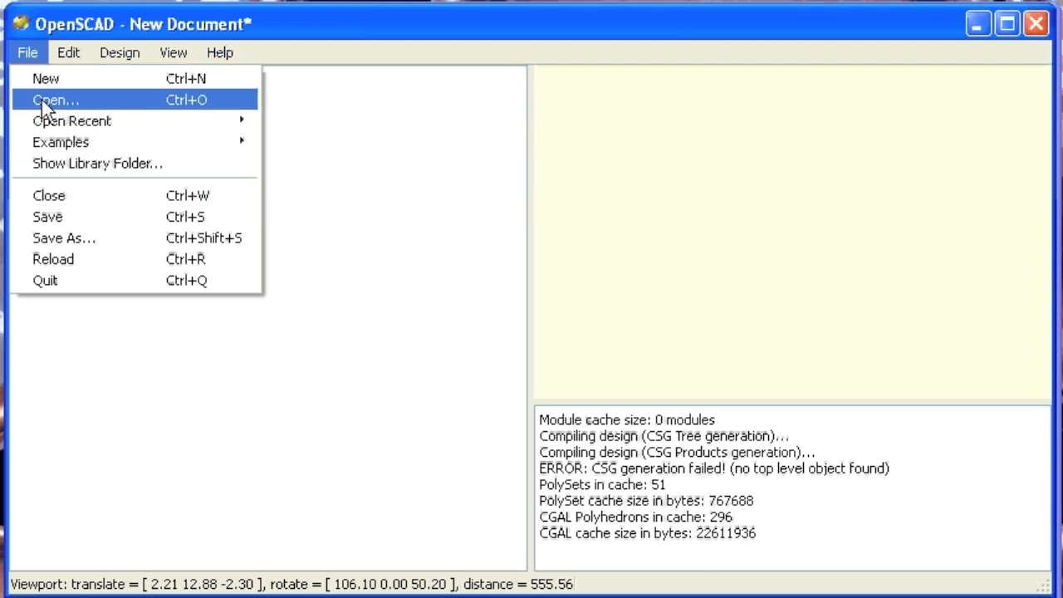
# - Load the downloaded flower script and compile it (F5) to preview the default flower
pyautogui.click(47, 100)
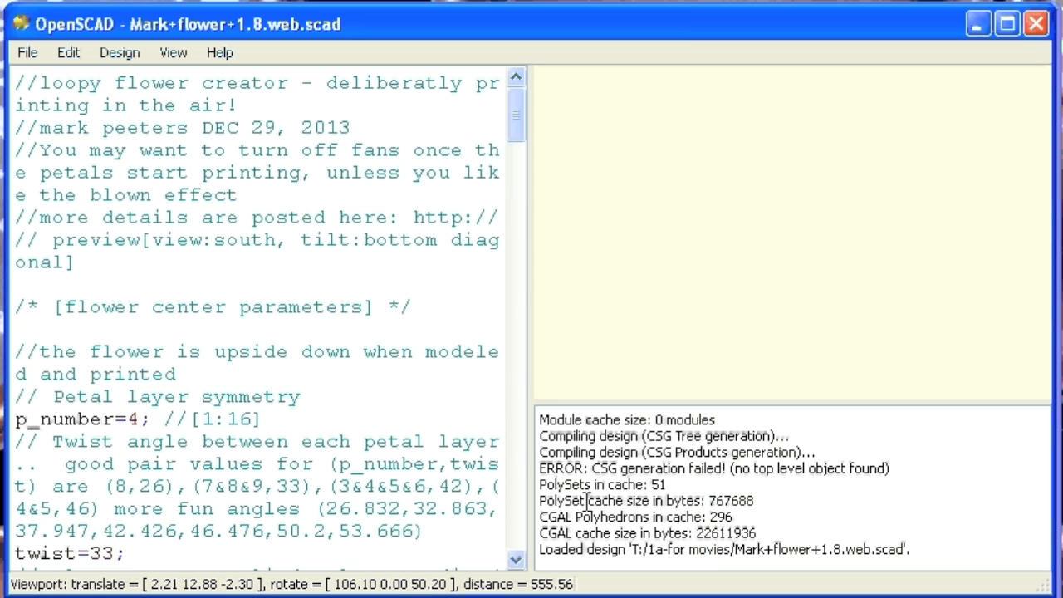
pyautogui.click(120, 52)
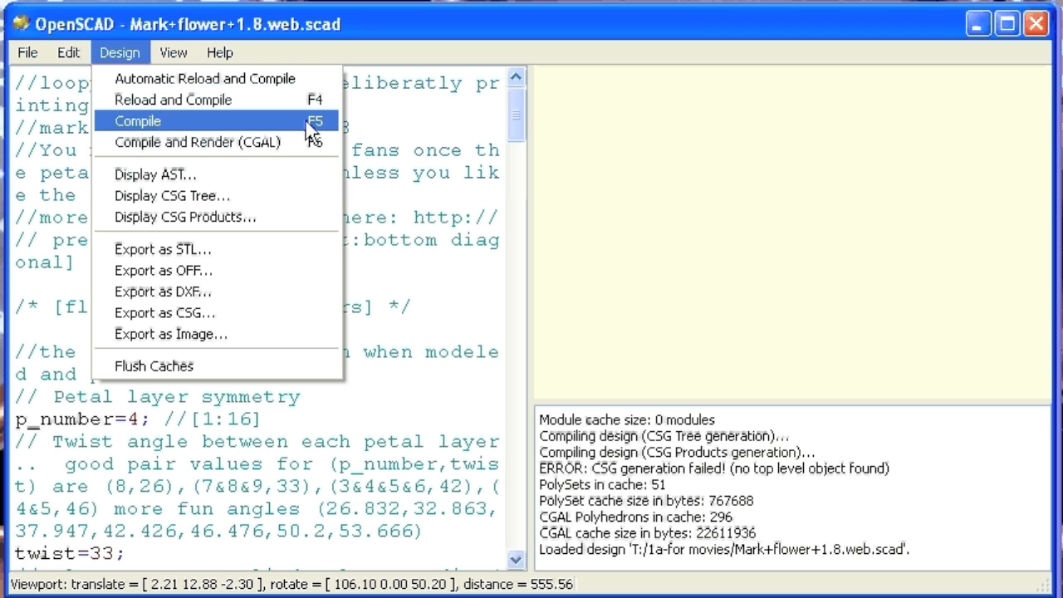
pyautogui.click(138, 120)
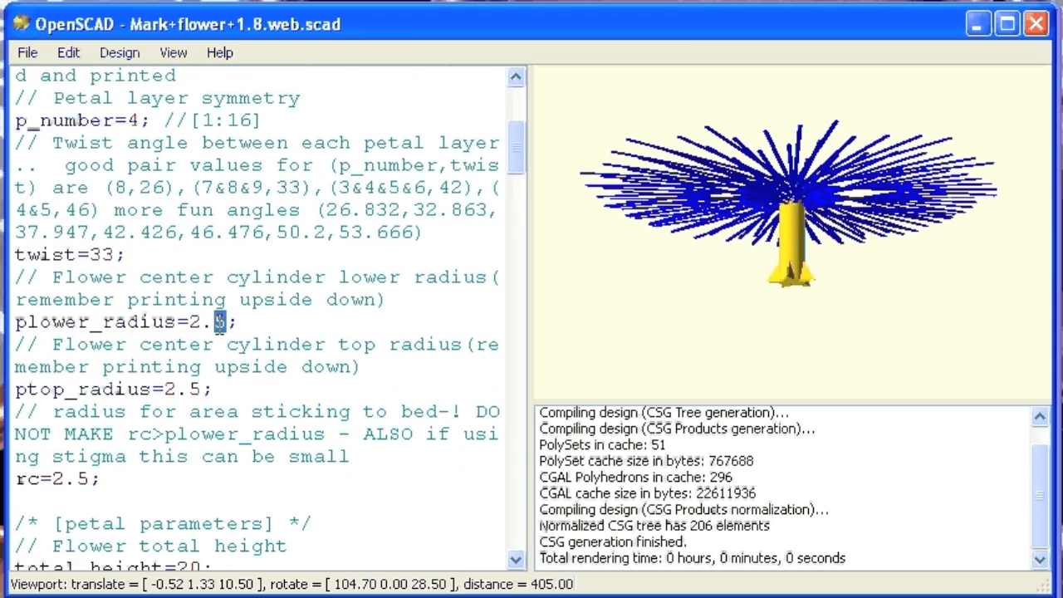
# - Set plower_radius, ptop_radius and total_height to 10 in the script
pyautogui.write('10')
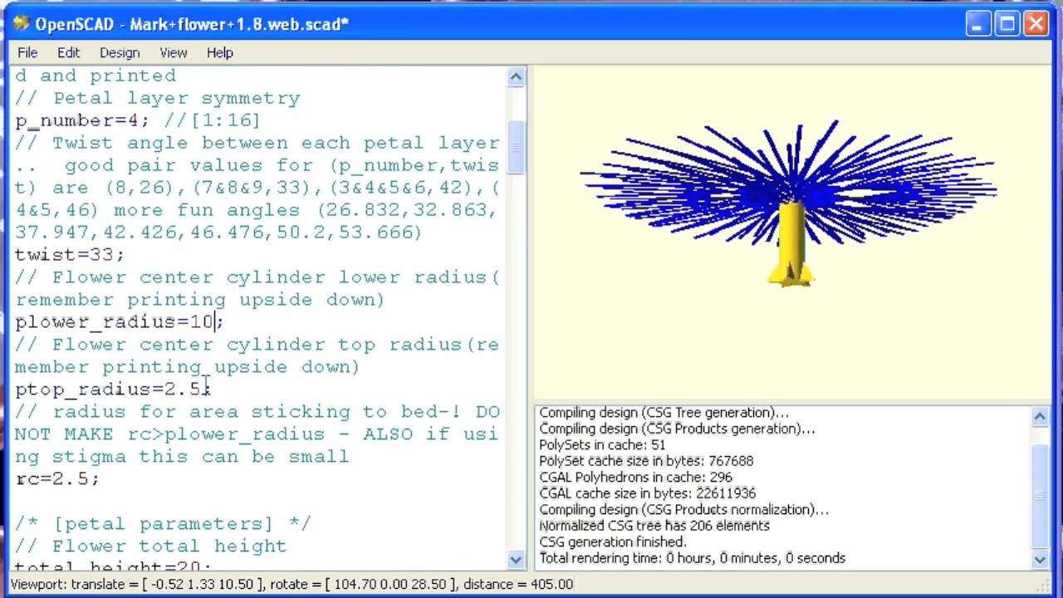
pyautogui.write('10')
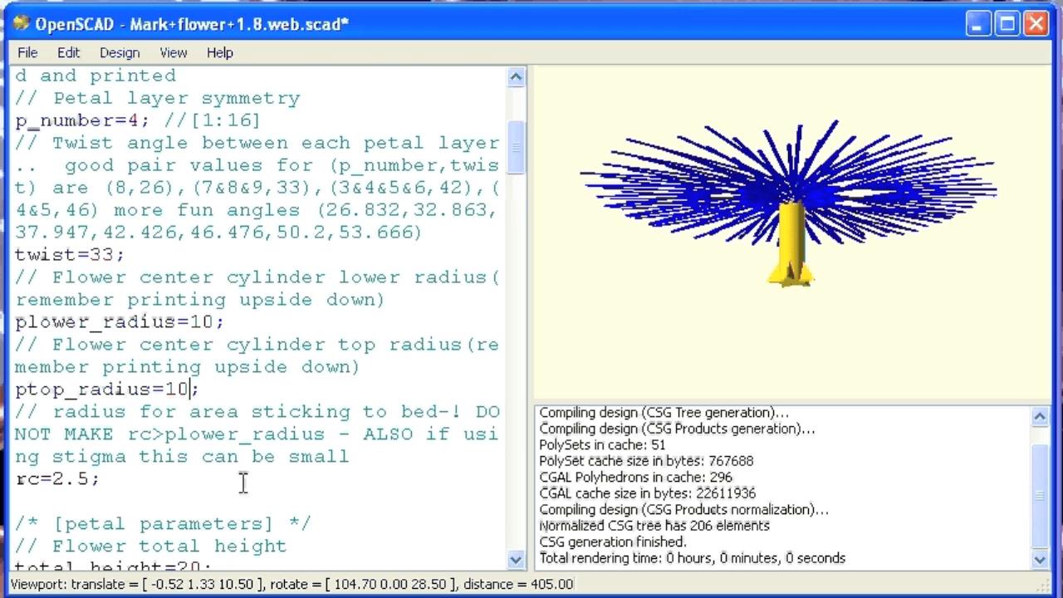
pyautogui.scroll(-3)
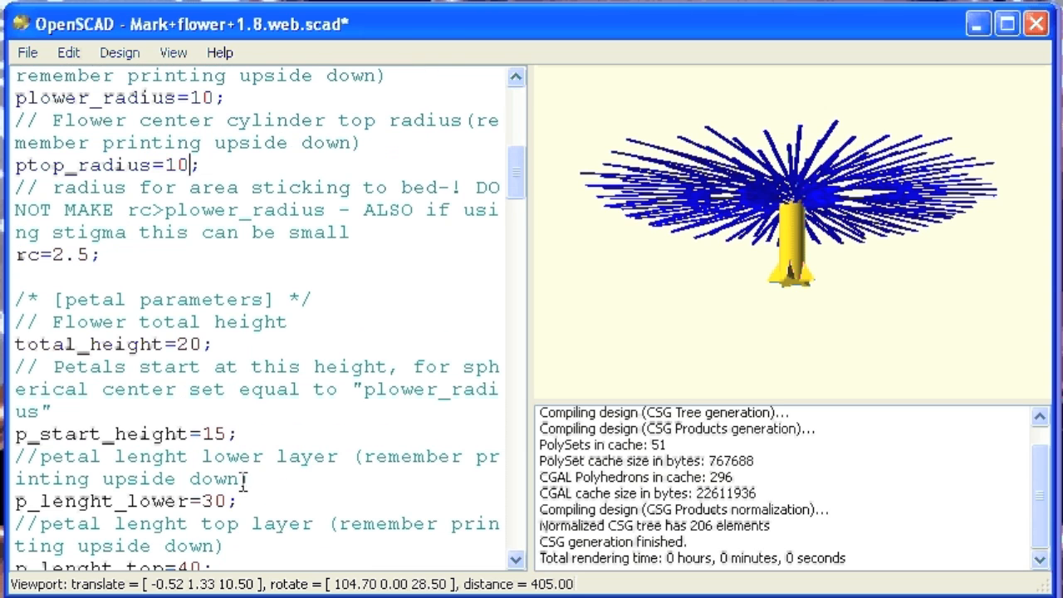
pyautogui.doubleClick(186, 344)
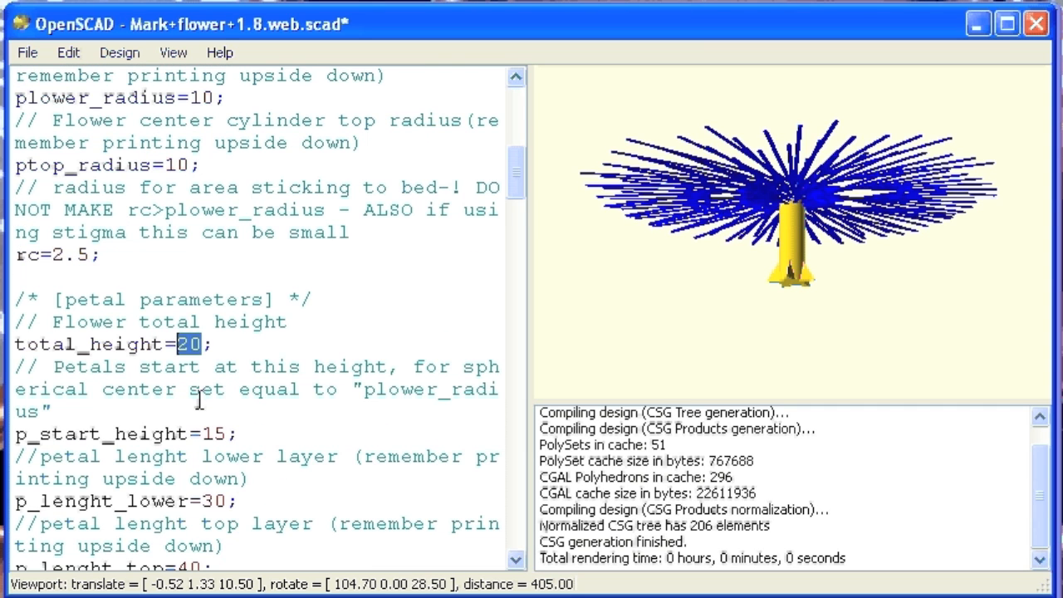
pyautogui.write('10')
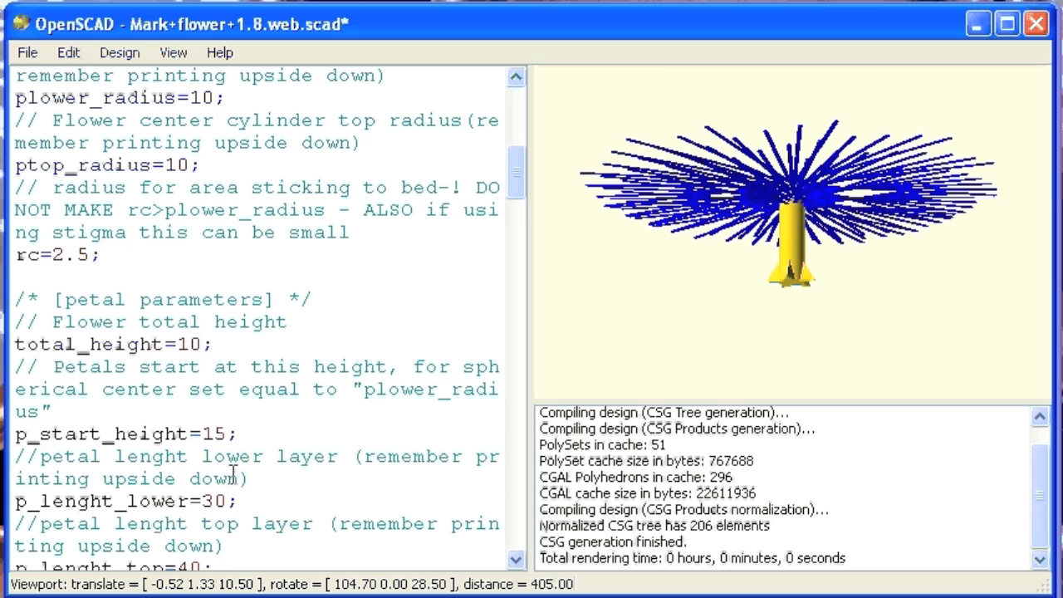
# - Set p_start_height to 7 and both petal lengths to 10
pyautogui.doubleClick(213, 434)
pyautogui.write('7')
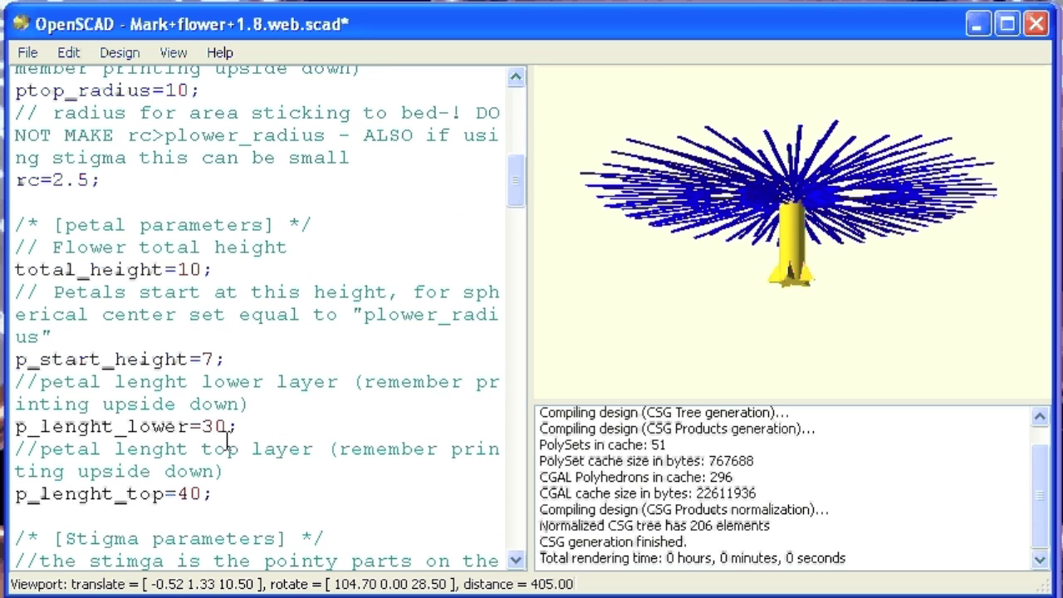
pyautogui.write('10')
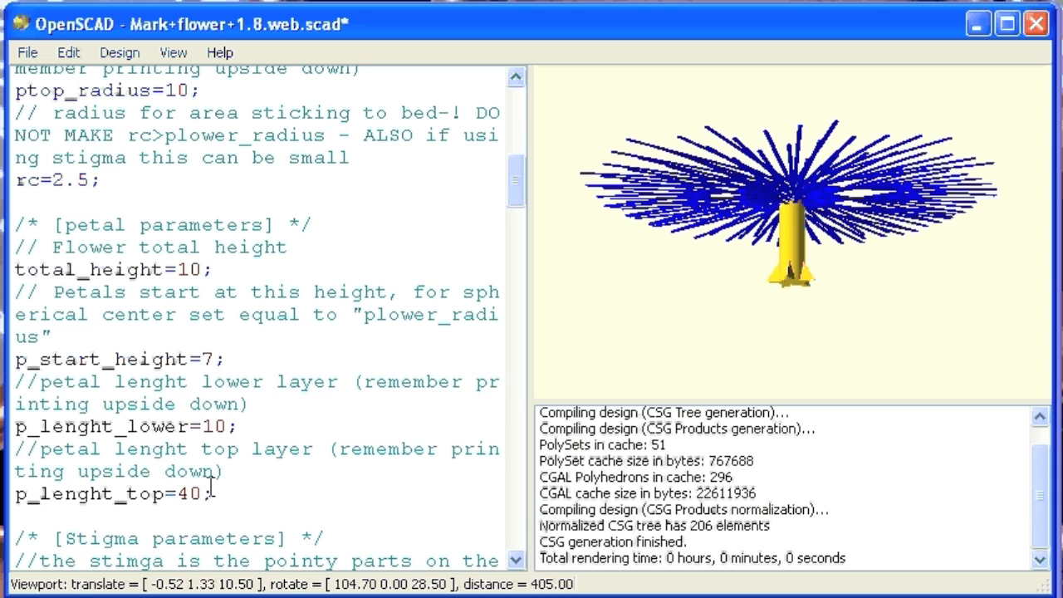
pyautogui.write('10')
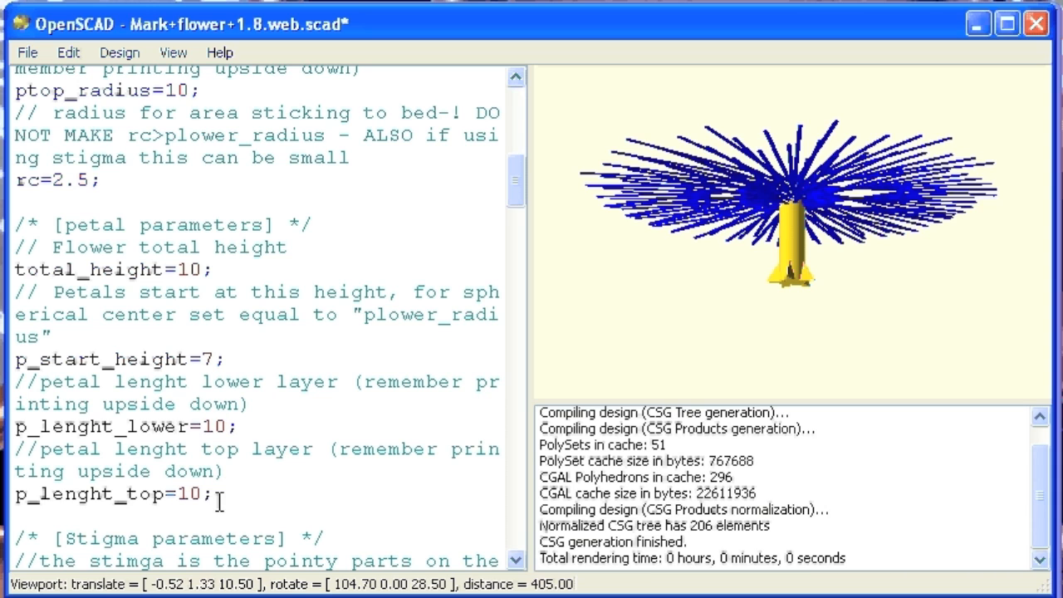
pyautogui.scroll(-3)
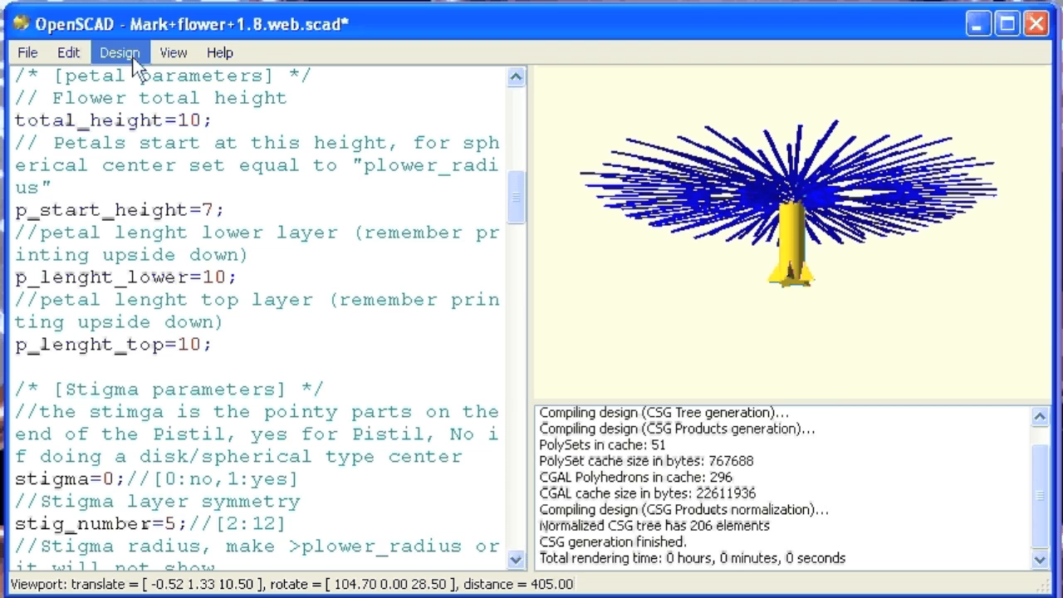
pyautogui.click(120, 52)
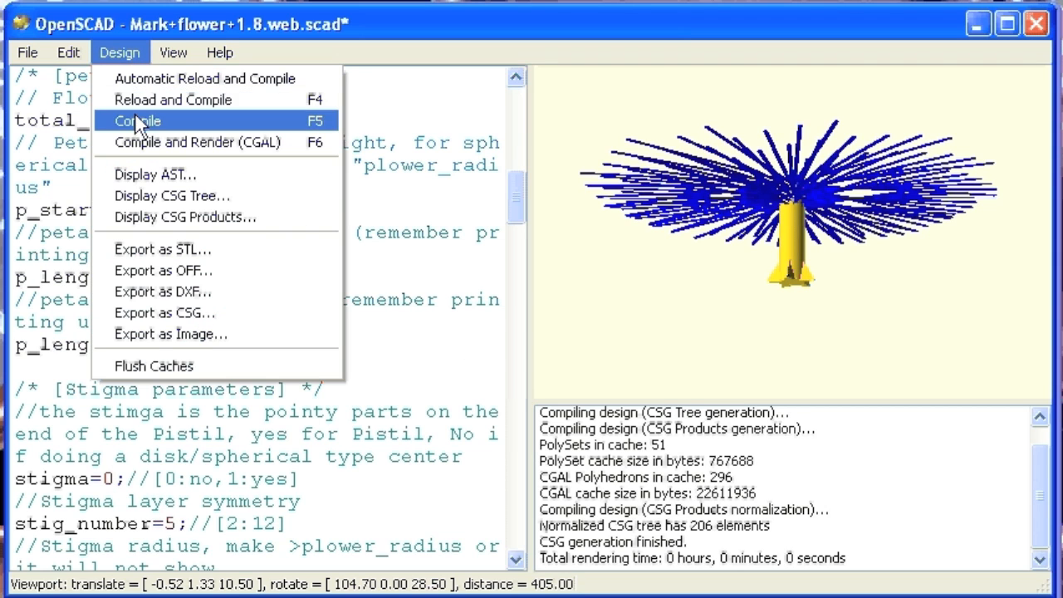
pyautogui.click(139, 119)
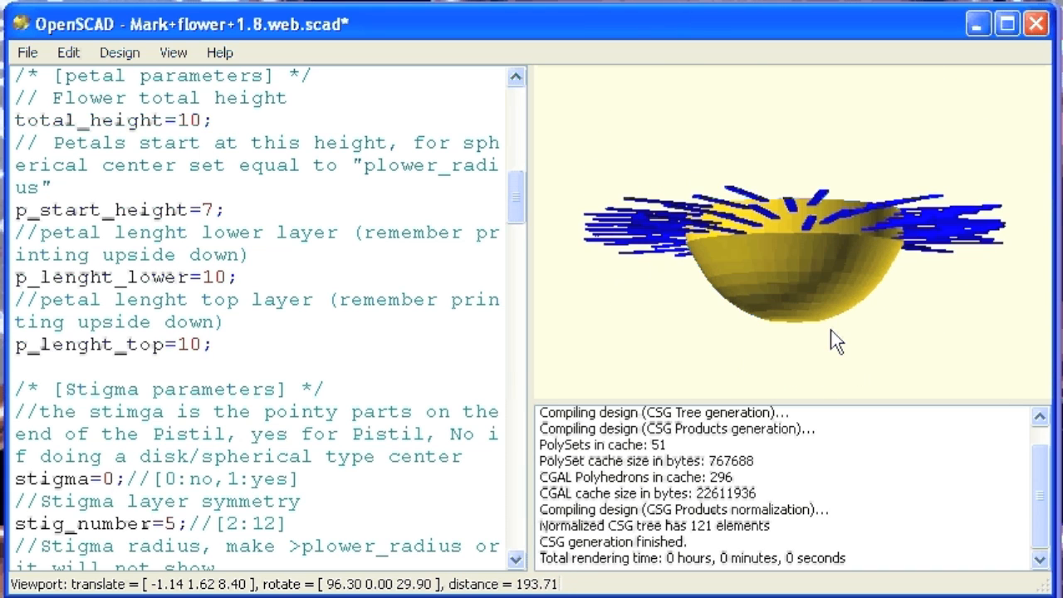
pyautogui.click(119, 52)
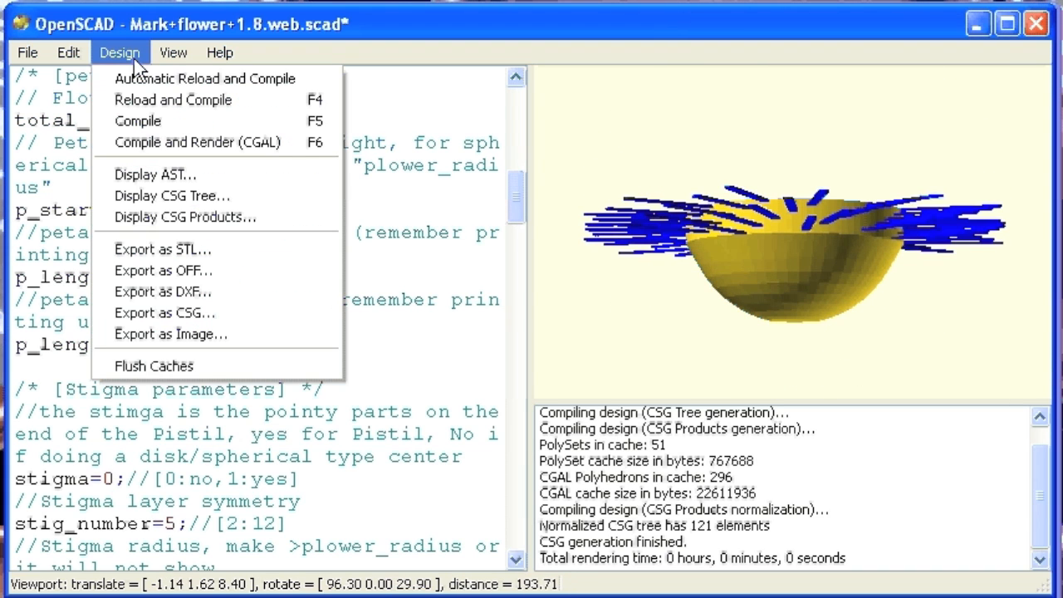
pyautogui.moveTo(243, 148)
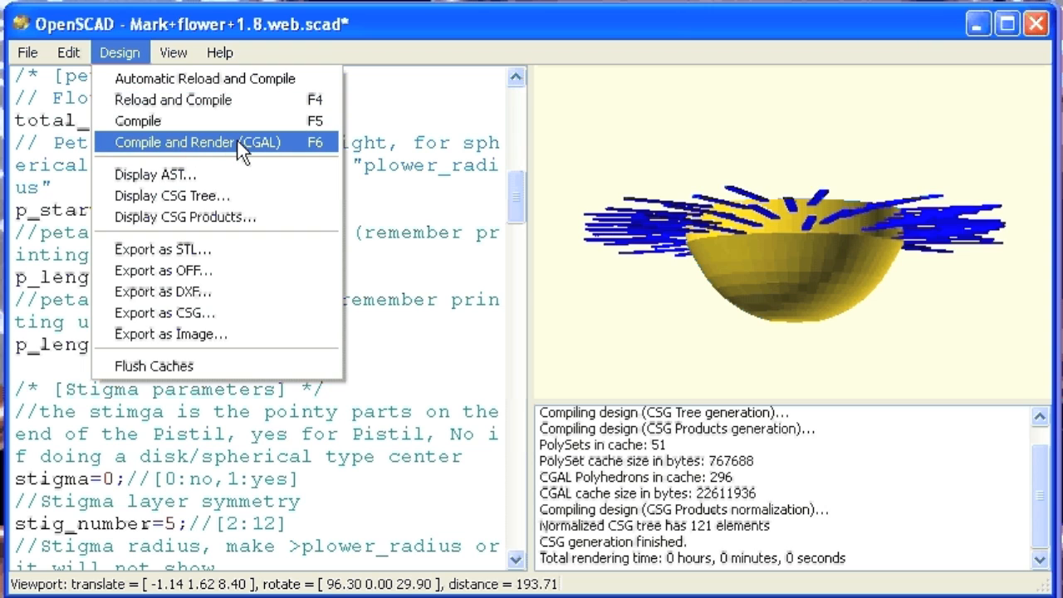
pyautogui.click(196, 143)
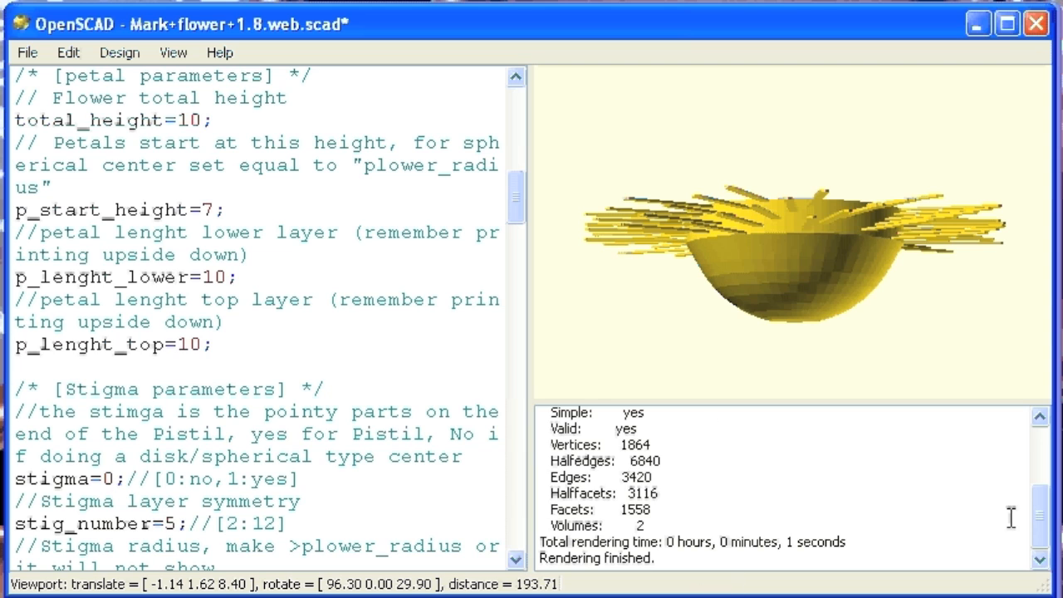
pyautogui.moveTo(419, 260)
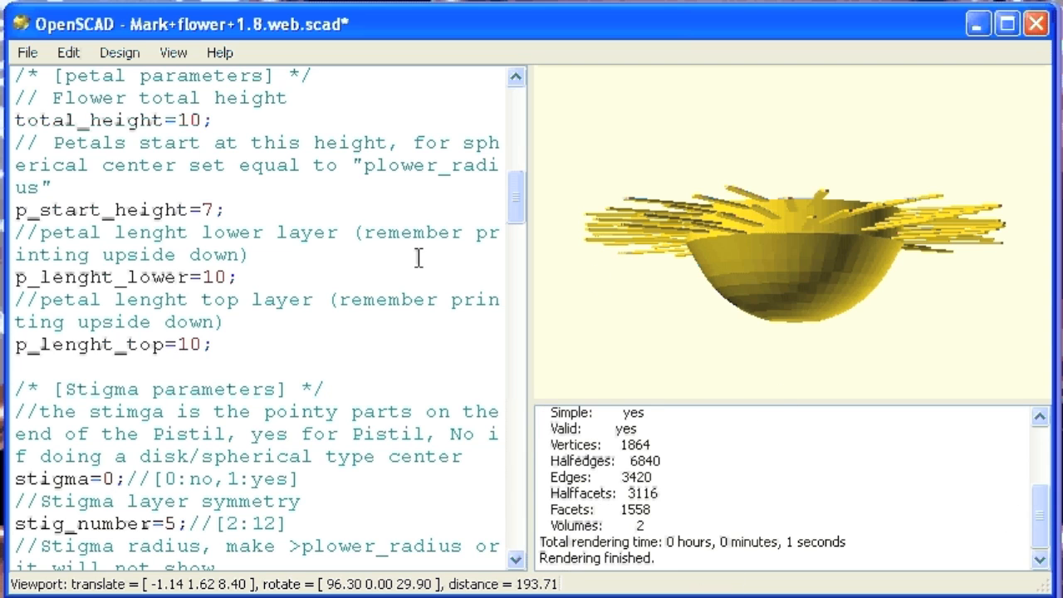
# - Export the rendered flower as an STL file and inspect the petals from the side and above
pyautogui.click(120, 52)
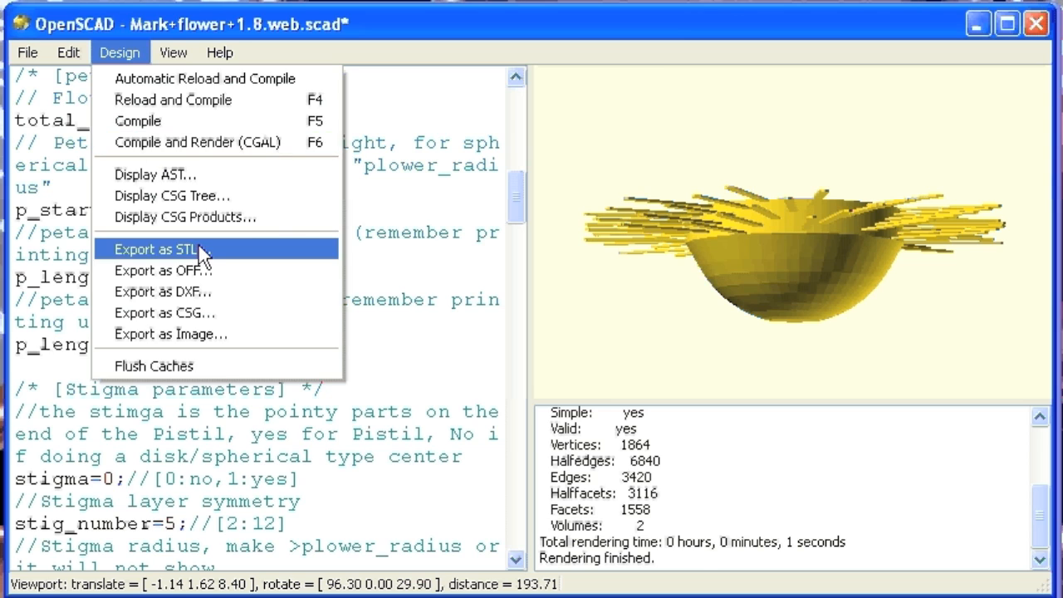
pyautogui.click(158, 249)
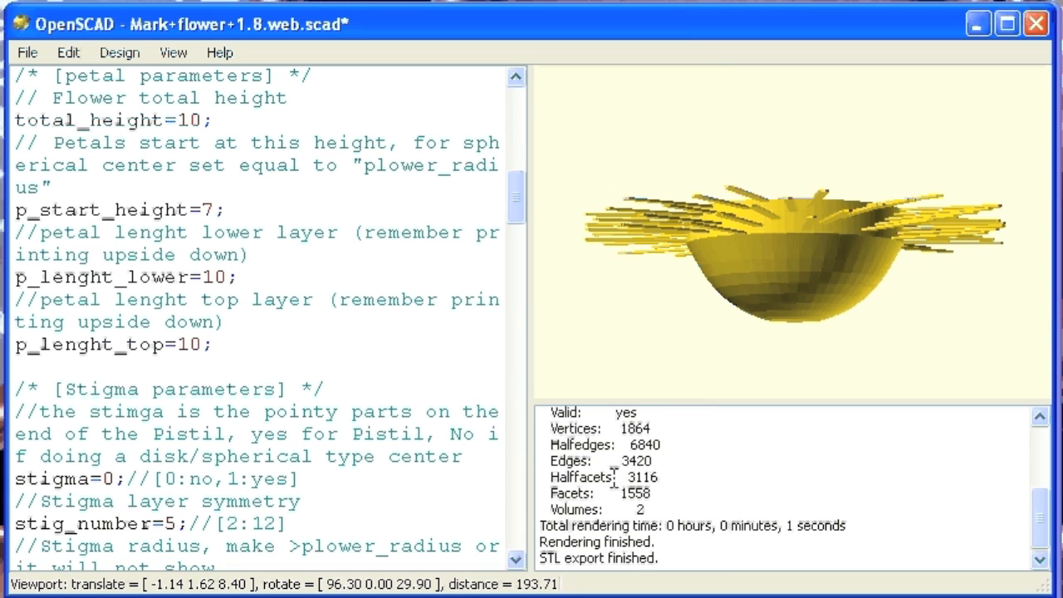
pyautogui.moveTo(780, 253)
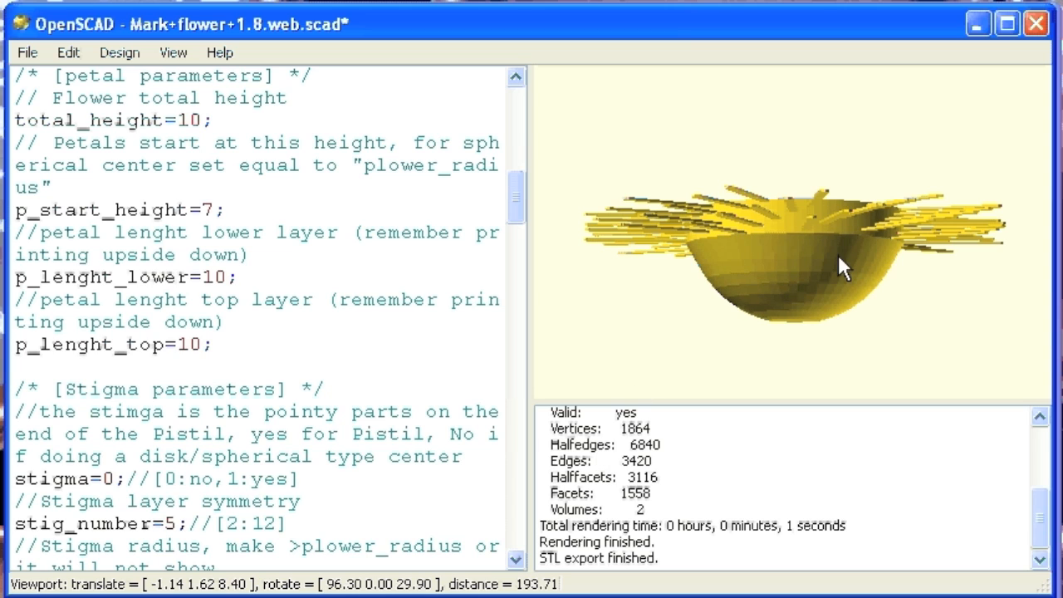
pyautogui.moveTo(811, 352)
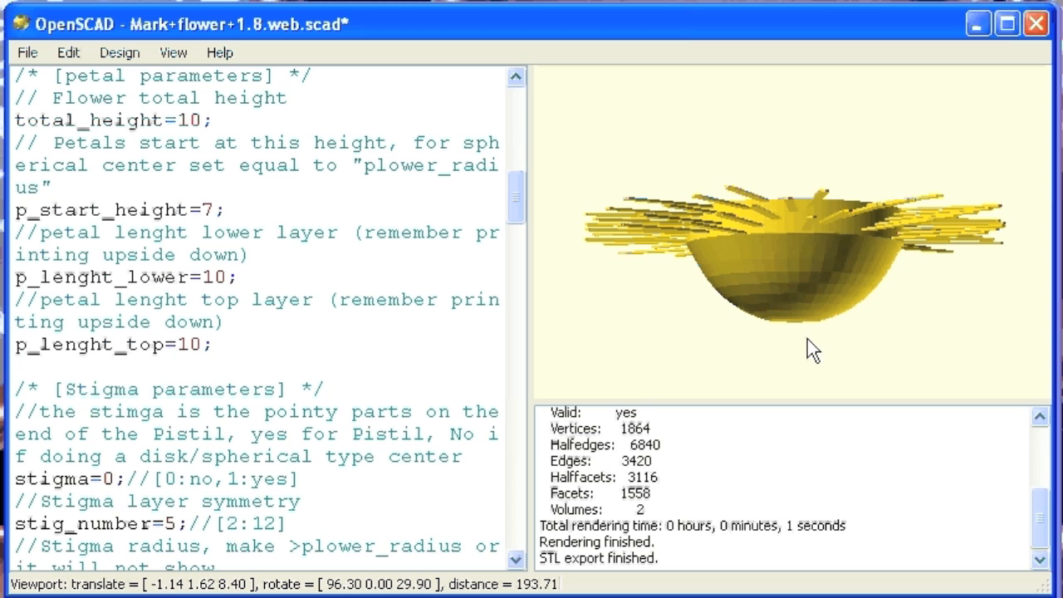
pyautogui.moveTo(811, 349); pyautogui.dragTo(767, 341)
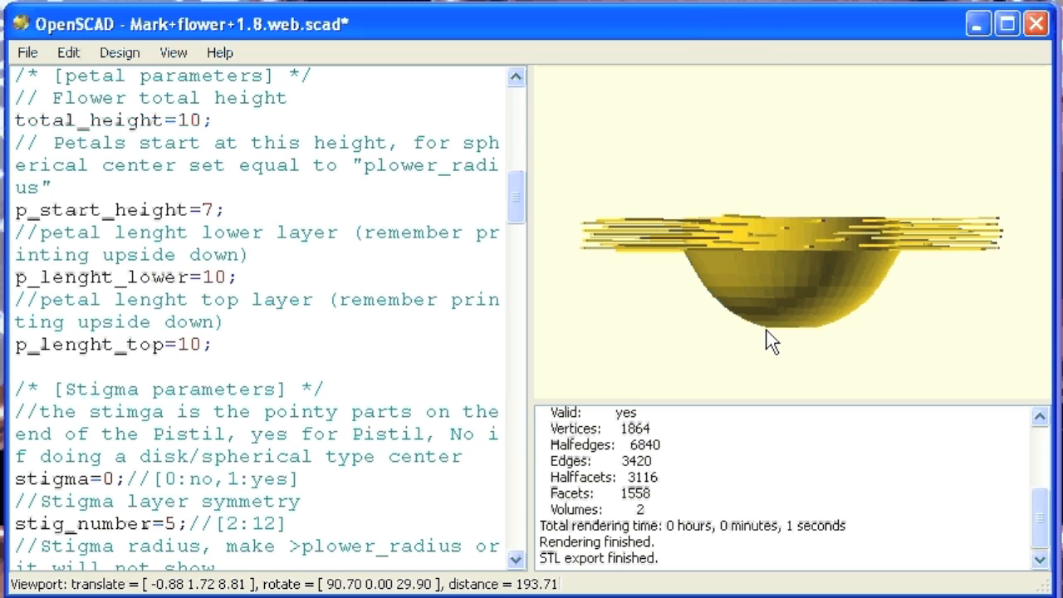
pyautogui.moveTo(731, 279)
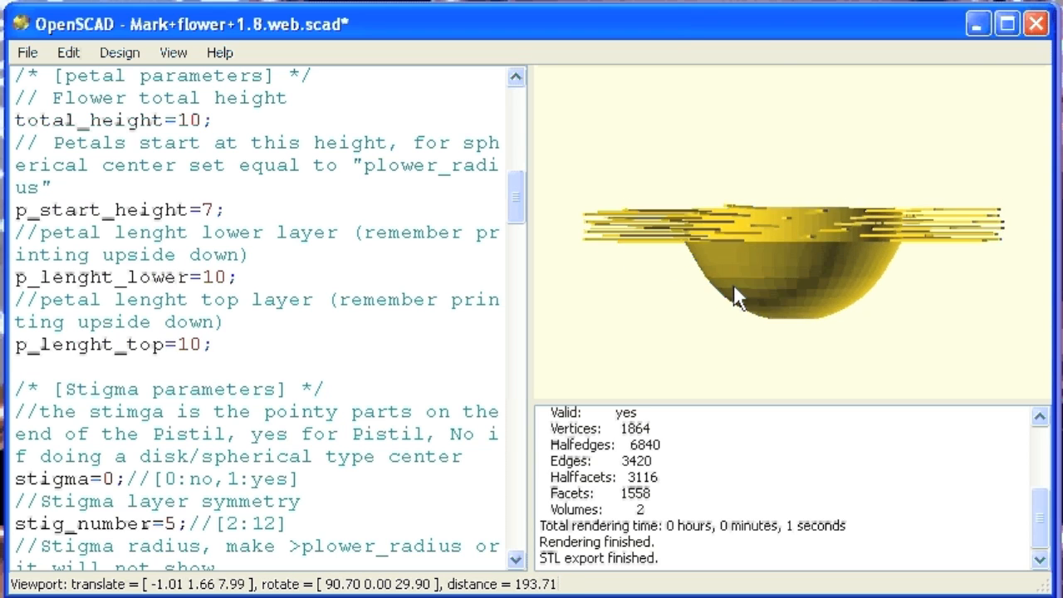
pyautogui.moveTo(739, 300); pyautogui.dragTo(795, 219)
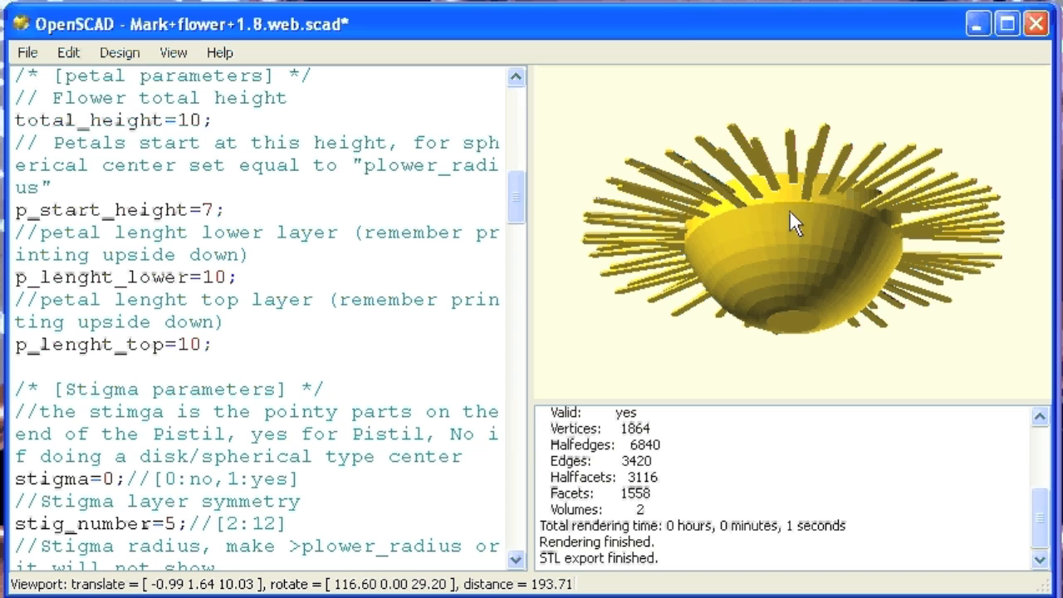
pyautogui.moveTo(789, 233); pyautogui.dragTo(740, 270)
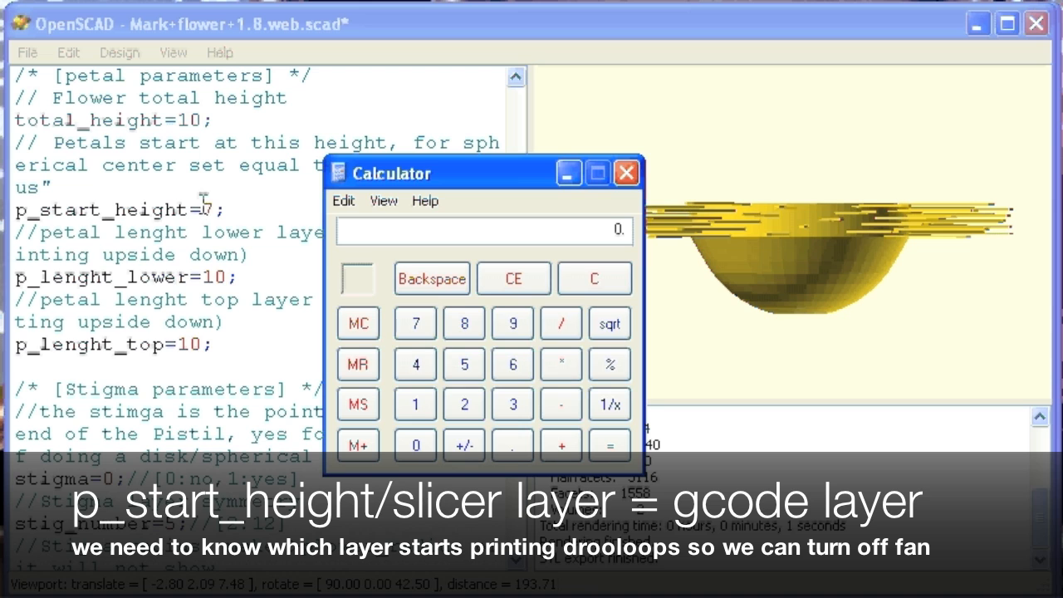
# - Compute 7 / 0.2 = 35 as the layer where the petals start
pyautogui.write('=7')
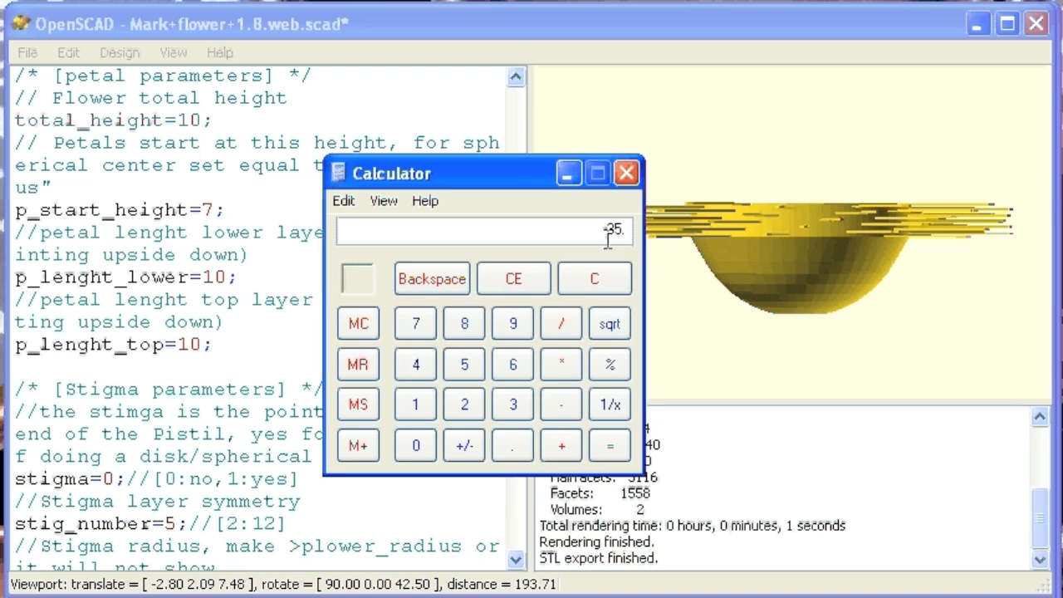
pyautogui.click(463, 445)
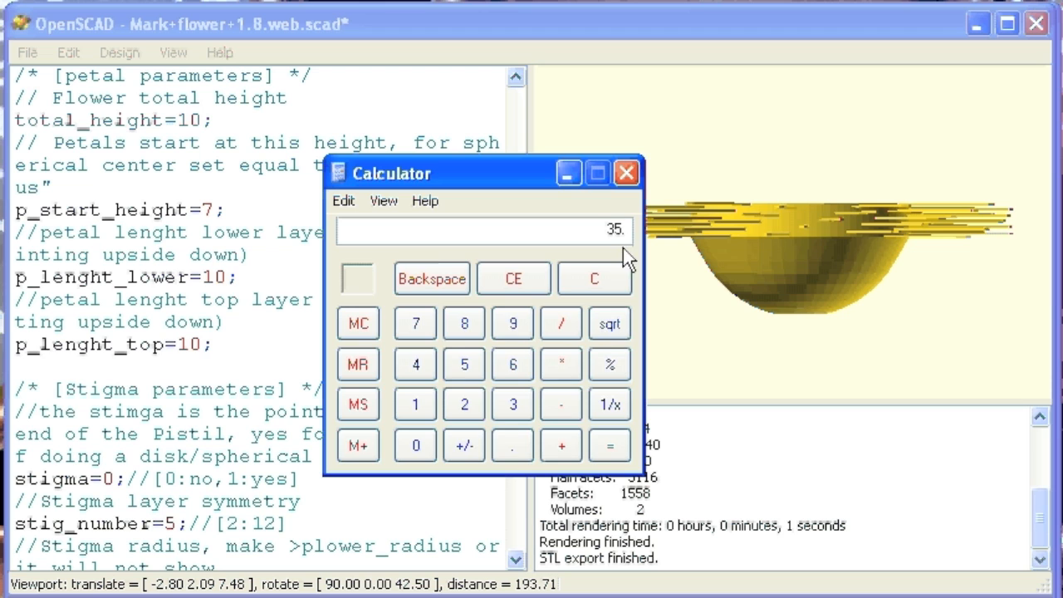
pyautogui.moveTo(756, 269)
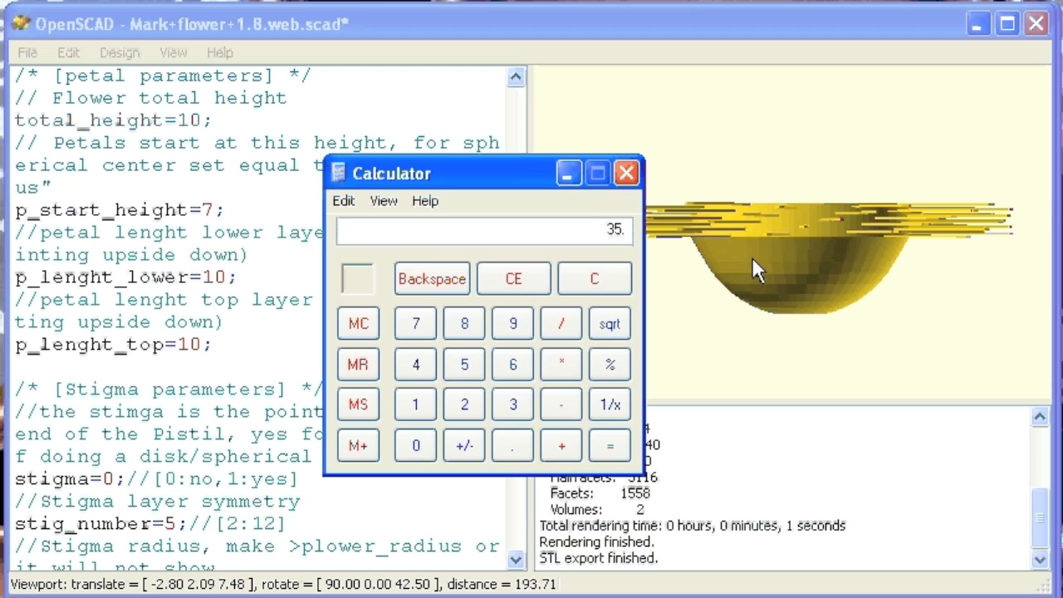
pyautogui.click(625, 173)
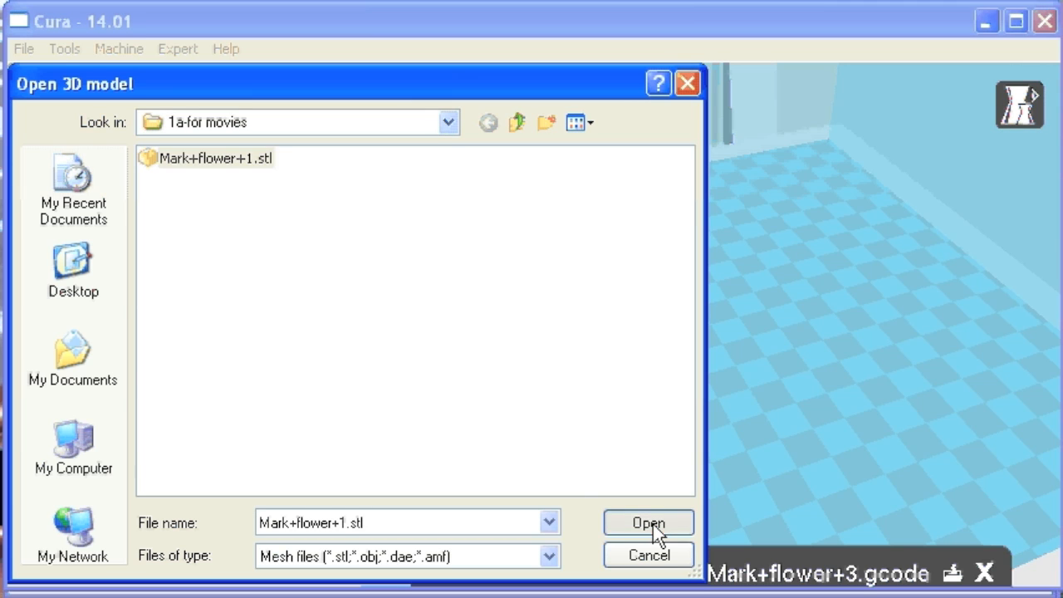
# - Load Mark+flower+1.stl, view it in Layers mode at layer 35, and start saving the toolpath
pyautogui.click(650, 522)
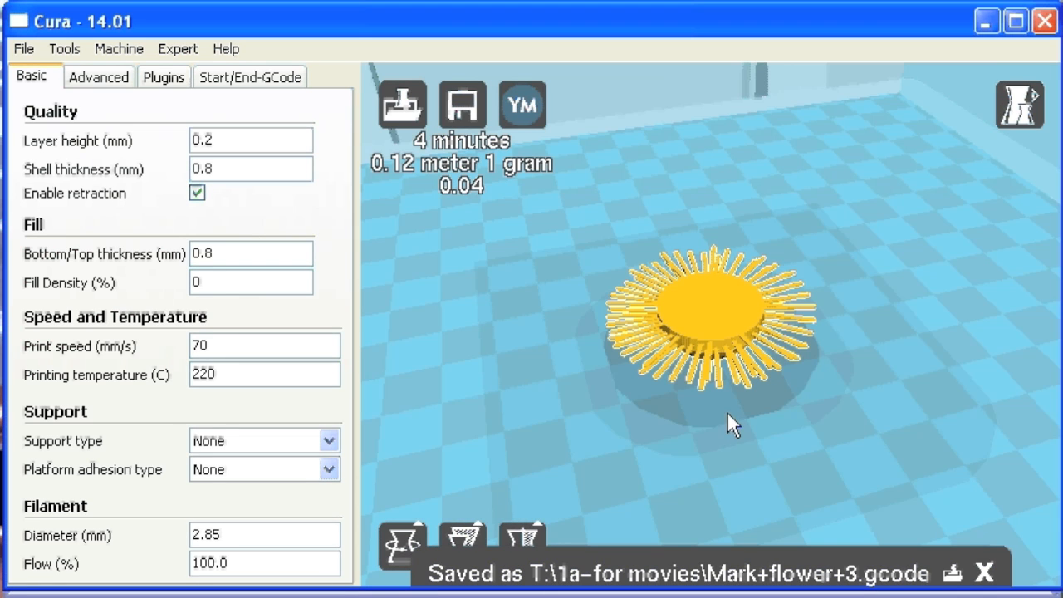
pyautogui.click(1021, 97)
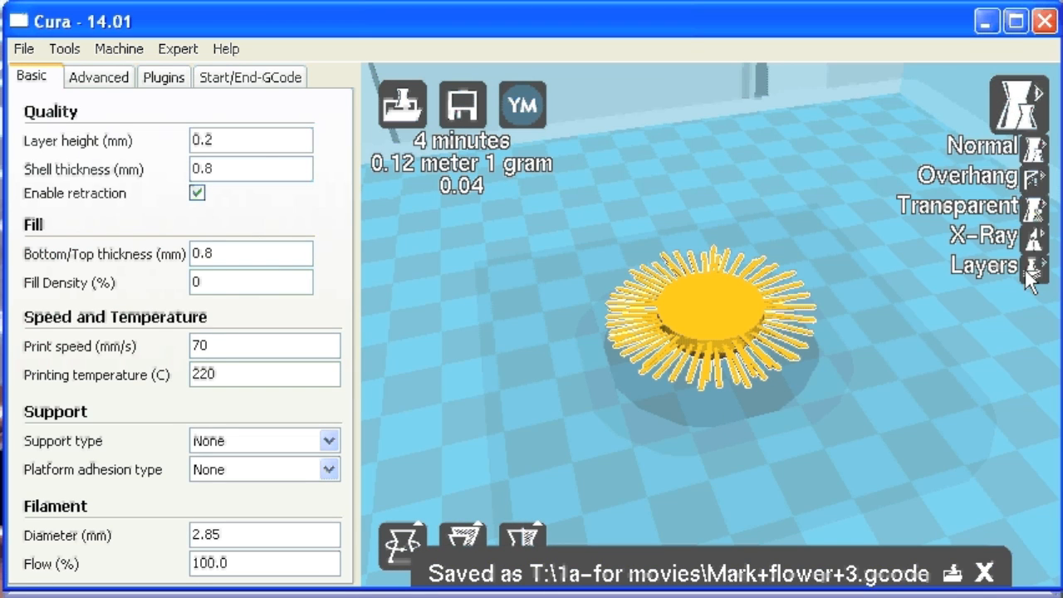
pyautogui.click(1034, 266)
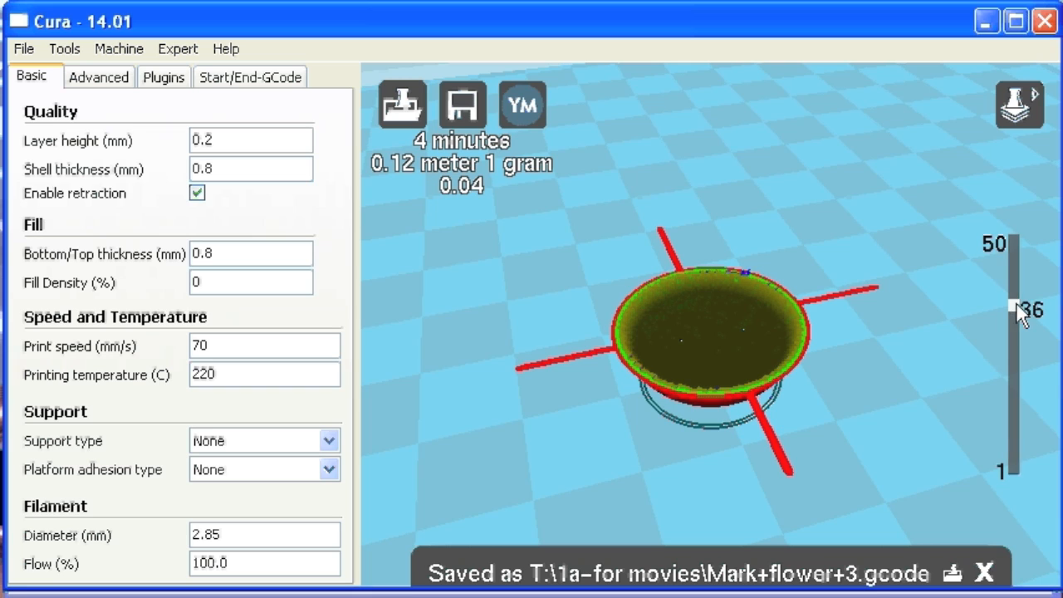
pyautogui.moveTo(1012, 309); pyautogui.dragTo(1012, 314)
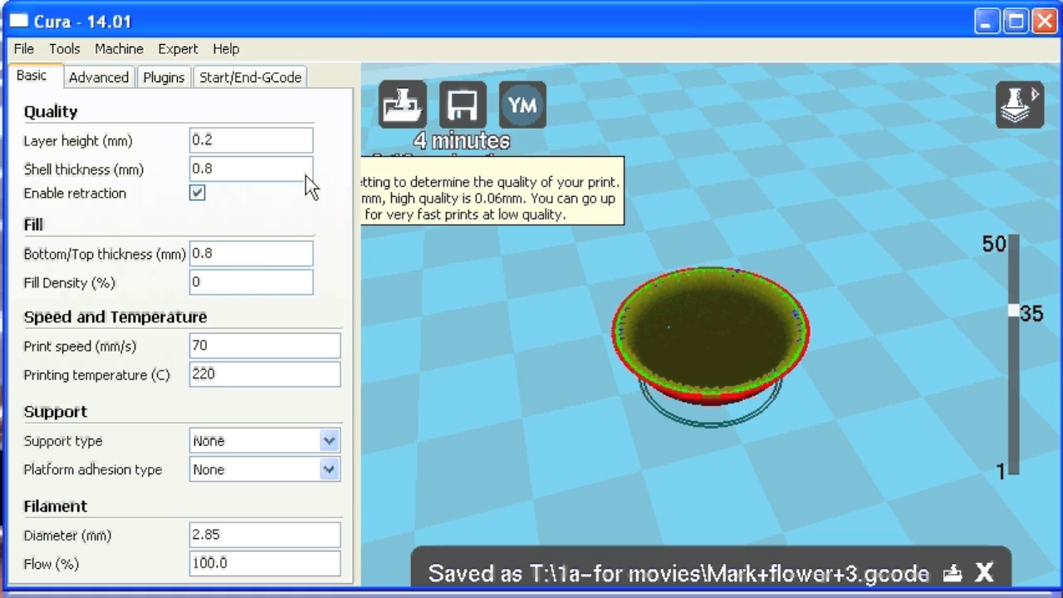
pyautogui.moveTo(442, 340)
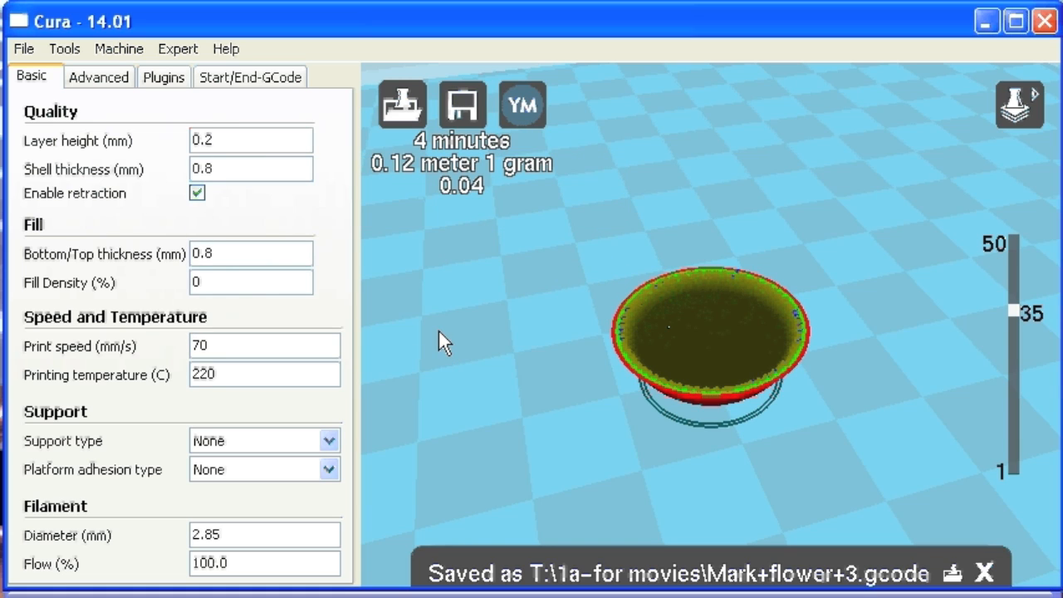
pyautogui.moveTo(725, 284)
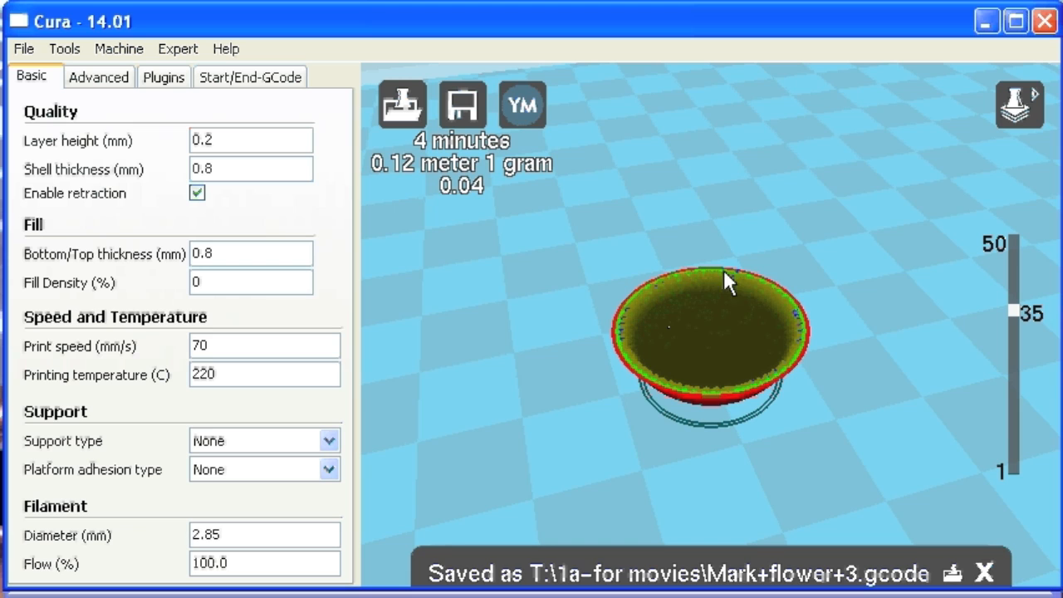
pyautogui.click(459, 107)
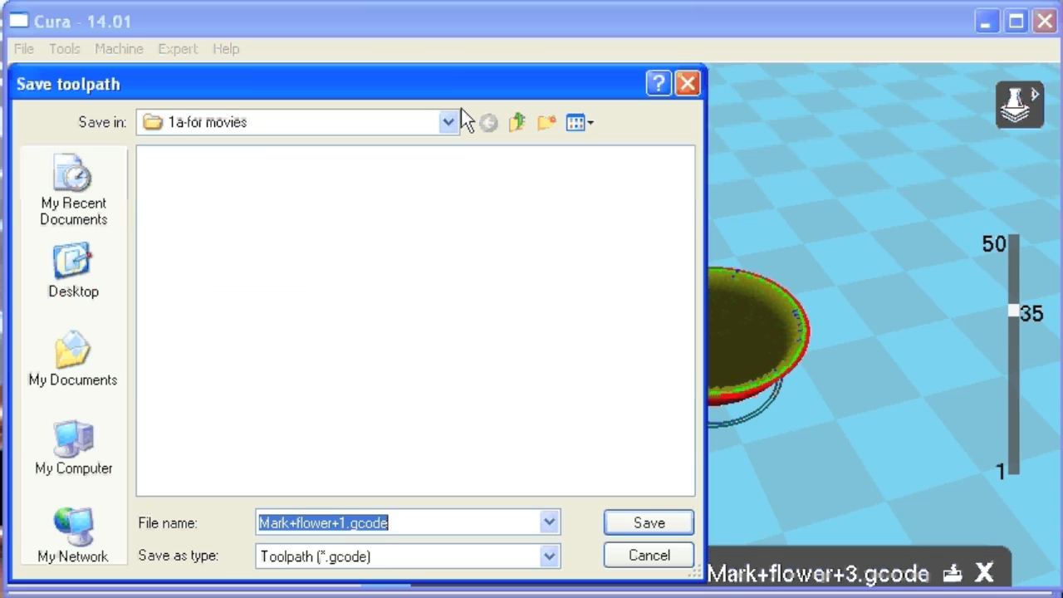
# - Save the sliced toolpath as Mark+flower+1.gcode in the movies folder
pyautogui.click(652, 522)
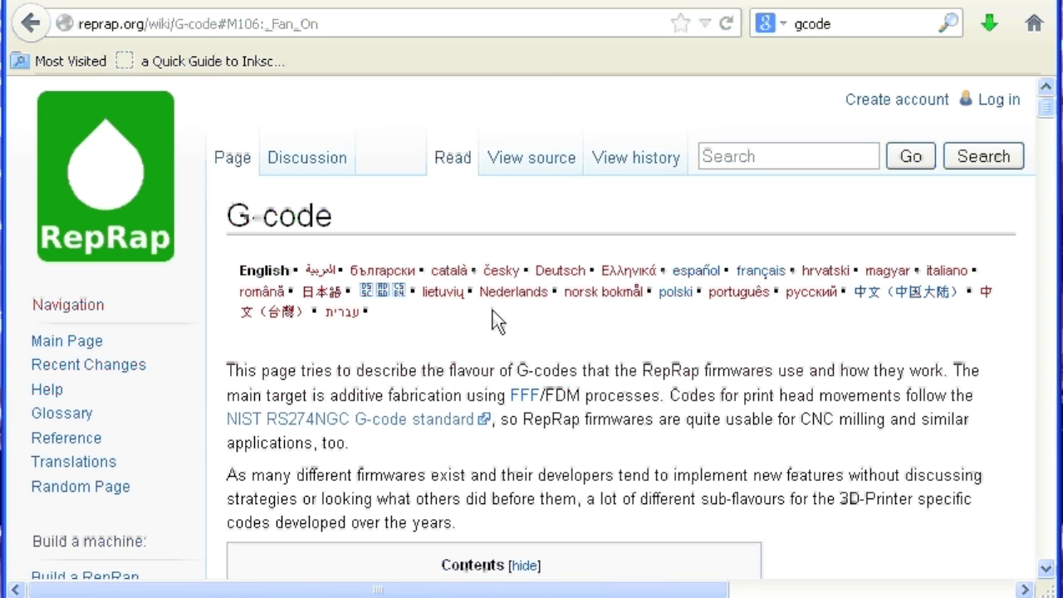
# - Scroll the RepRap G-code wiki index down and jump to the M106 Fan On section
pyautogui.scroll(-3)
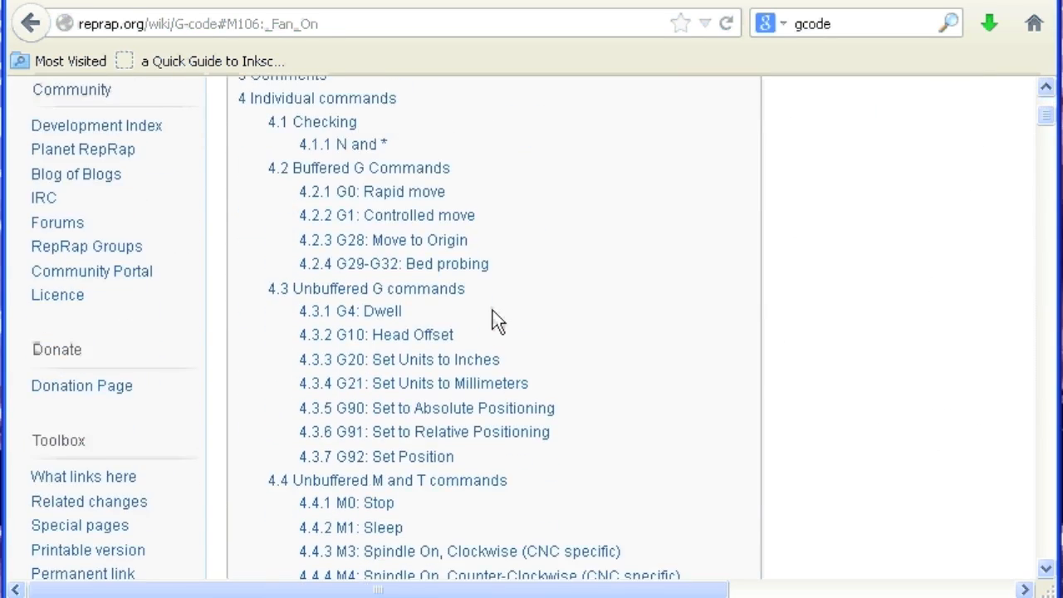
pyautogui.scroll(-3)
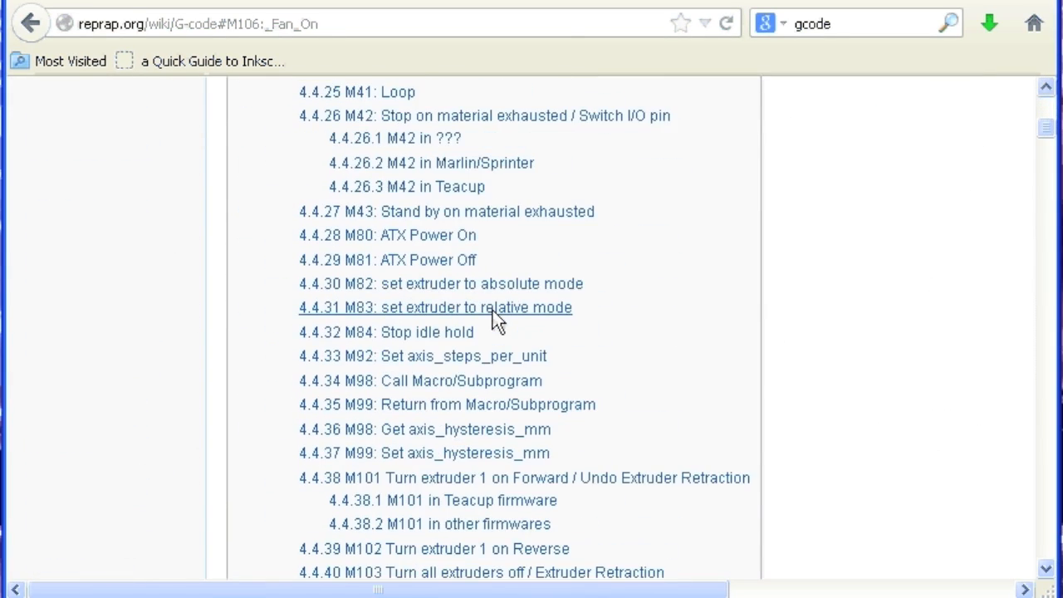
pyautogui.scroll(-3)
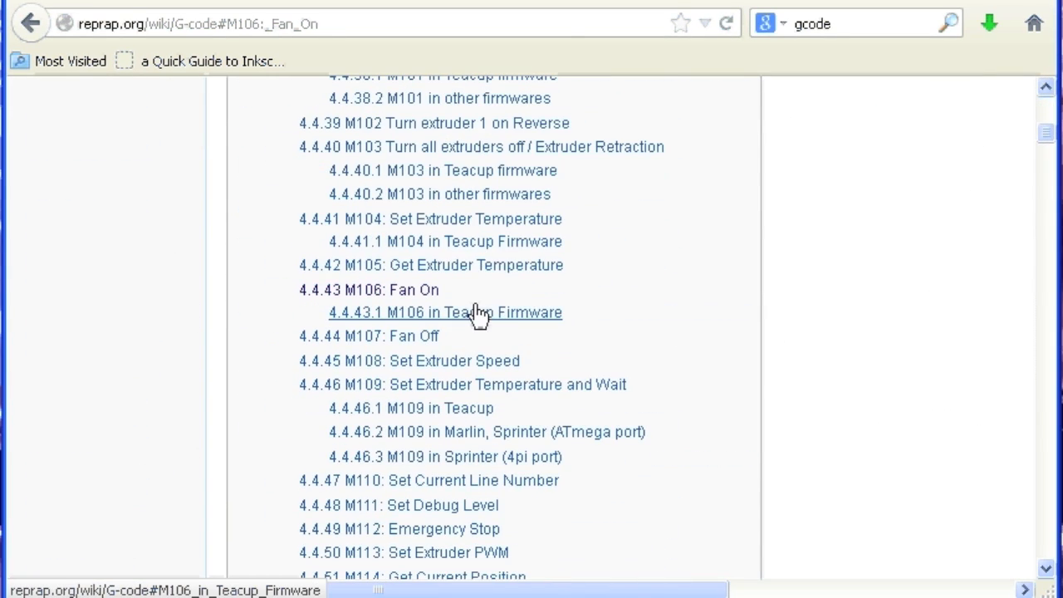
pyautogui.moveTo(419, 296)
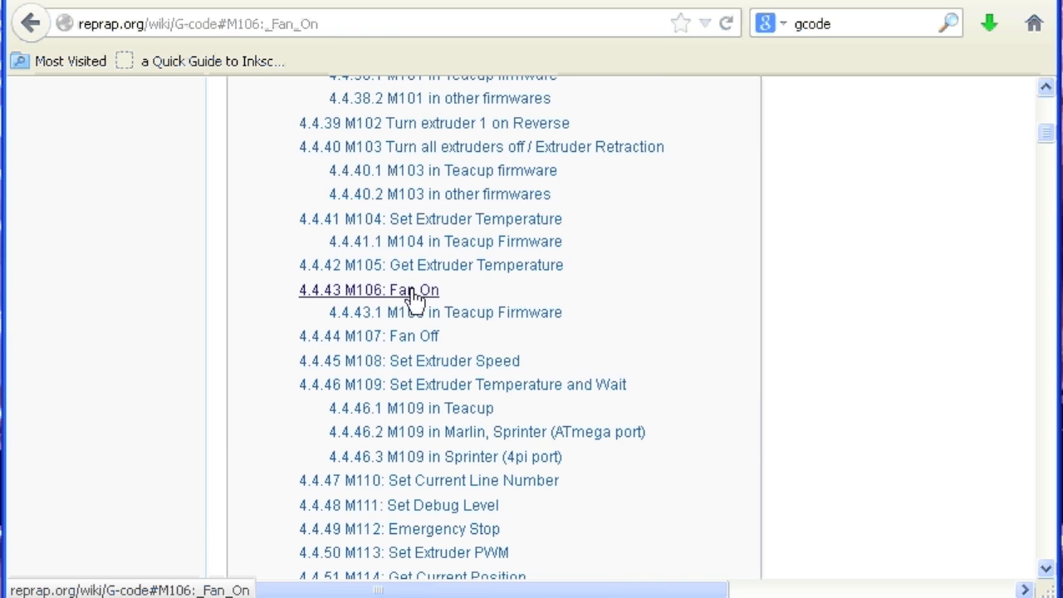
pyautogui.moveTo(380, 299)
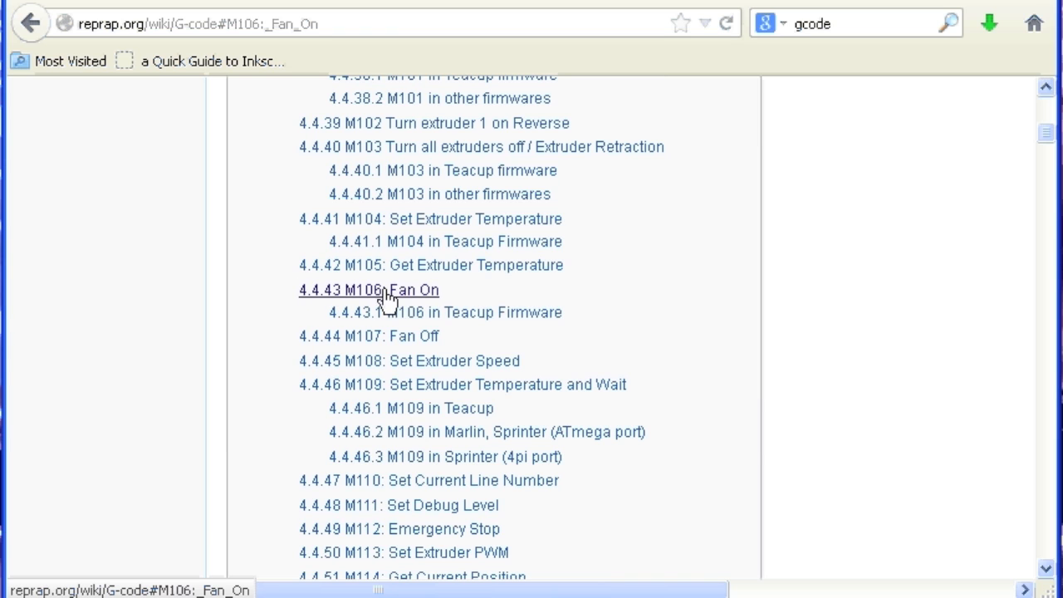
pyautogui.click(389, 289)
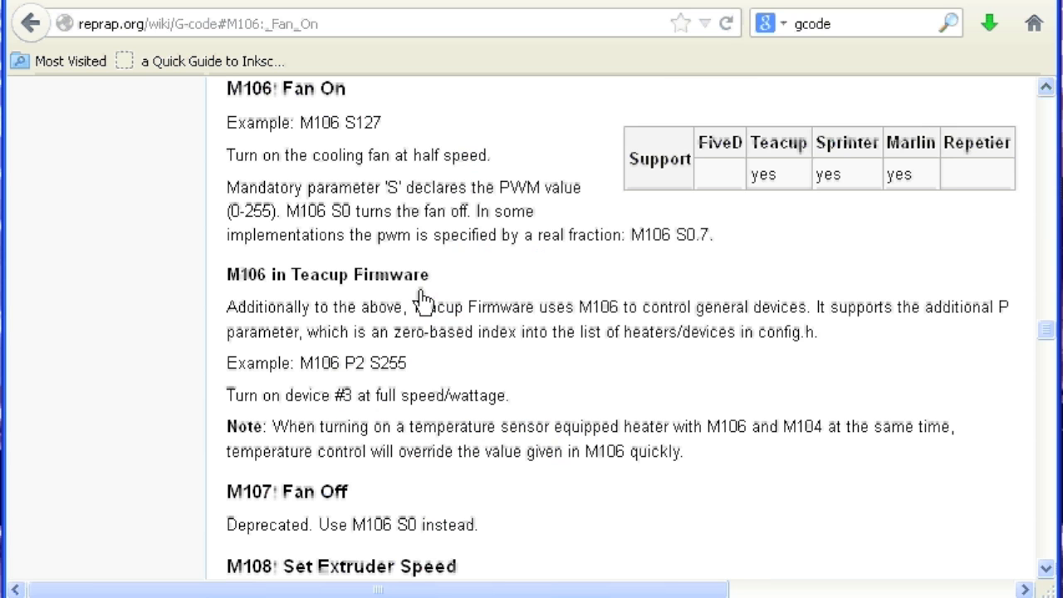
pyautogui.moveTo(308, 93)
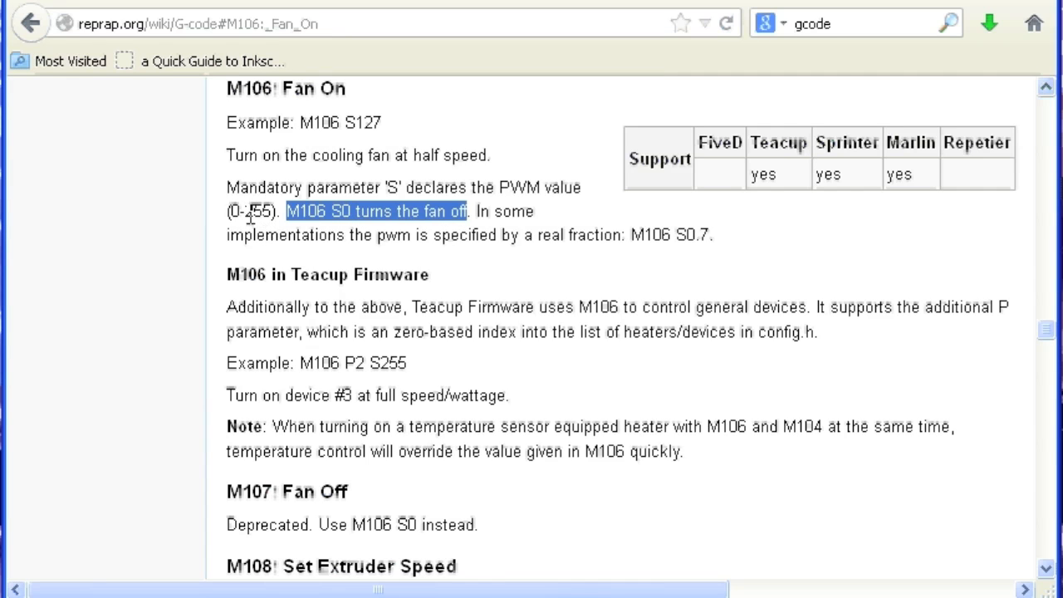
pyautogui.moveTo(248, 202)
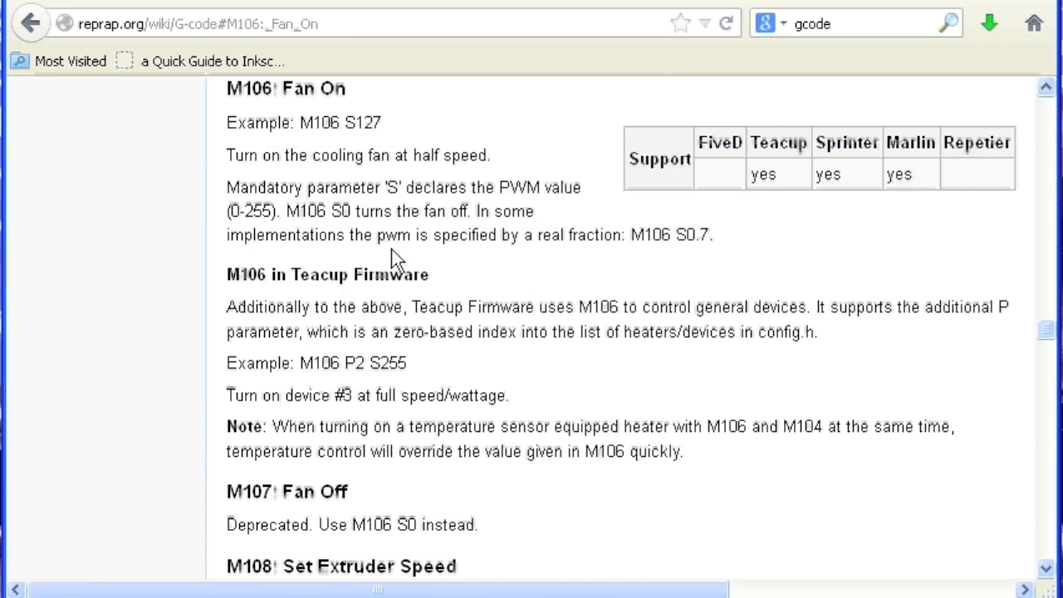
# - Read down to M107 Fan Off and highlight its deprecation note confirming M106 S0 turns the fan off
pyautogui.scroll(-3)
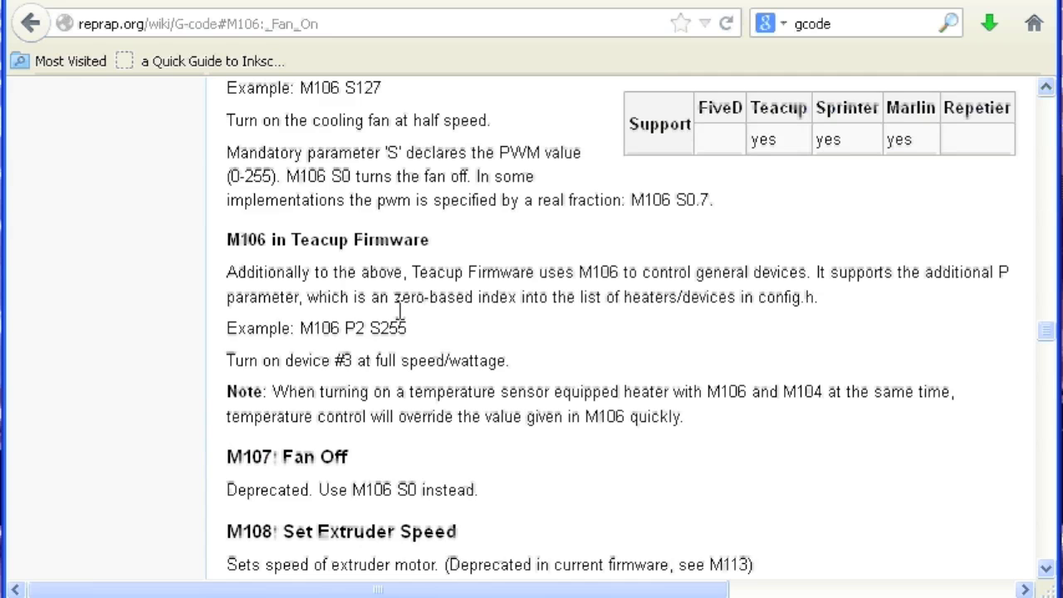
pyautogui.scroll(-3)
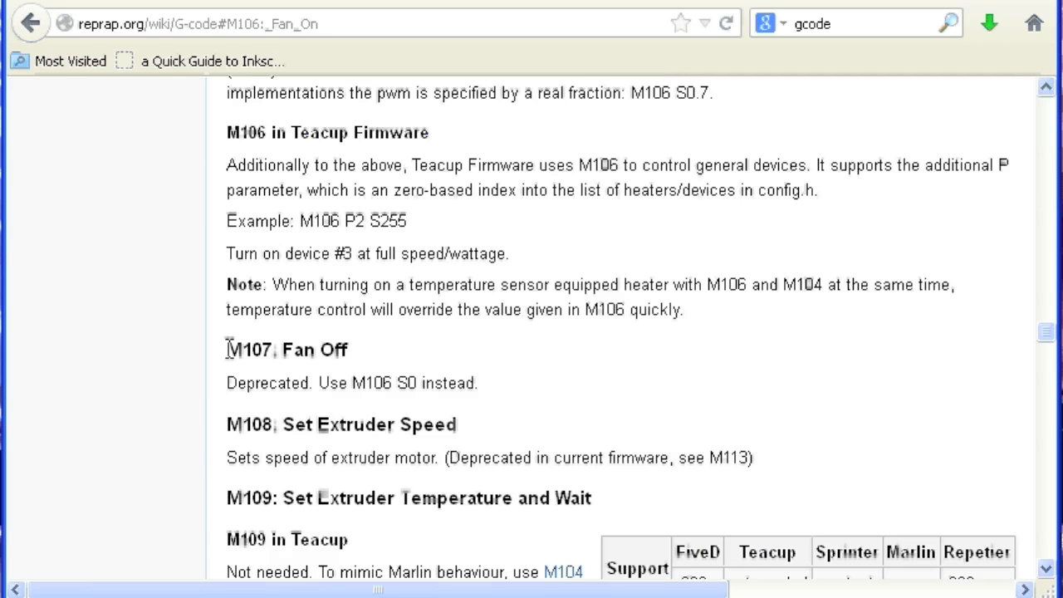
pyautogui.moveTo(226, 348); pyautogui.dragTo(465, 382)
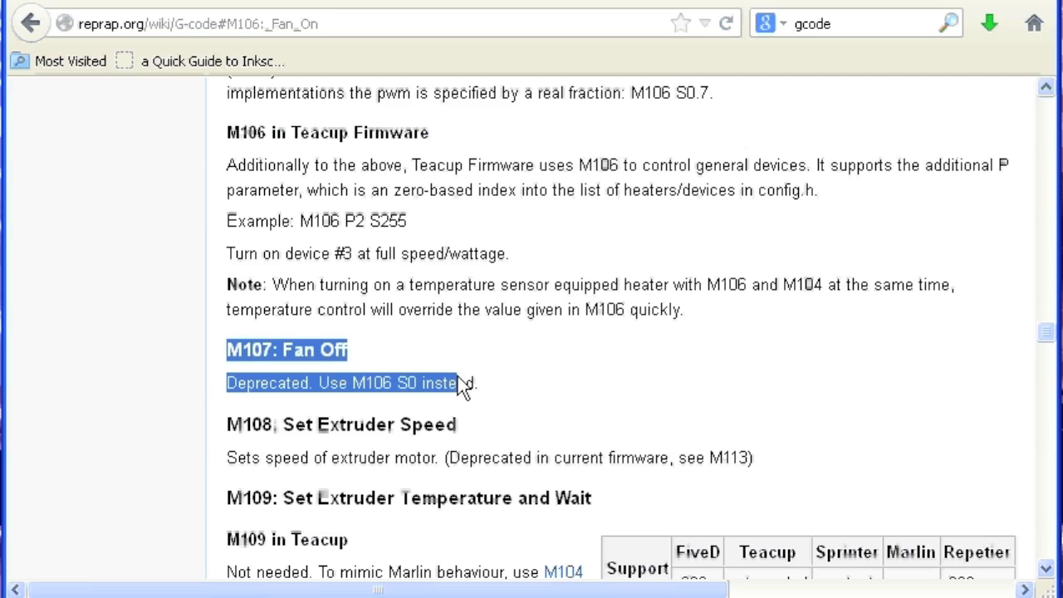
pyautogui.click(462, 382)
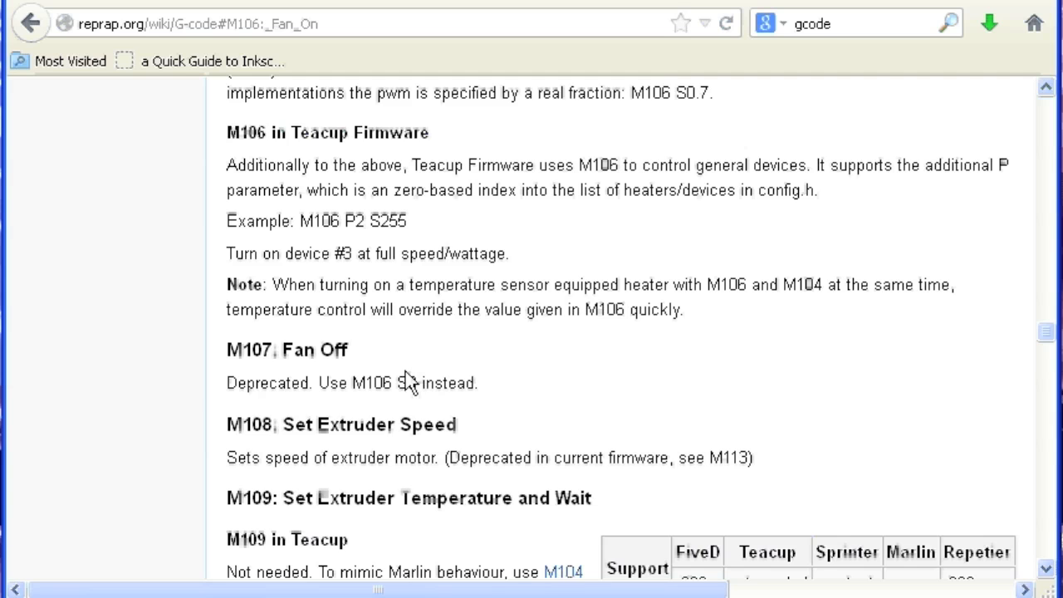
pyautogui.moveTo(414, 386)
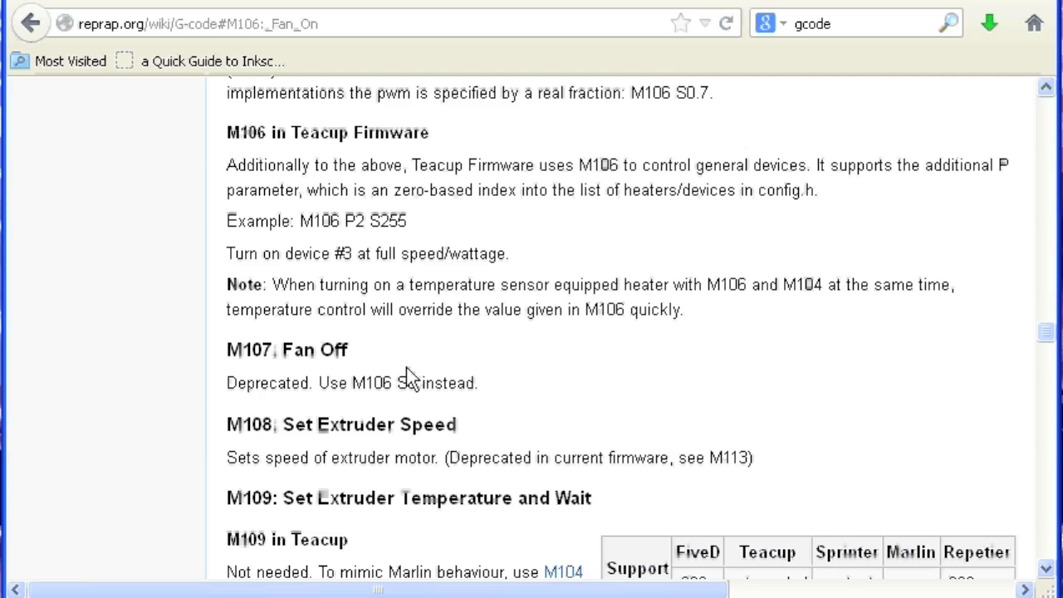
pyautogui.scroll(3)
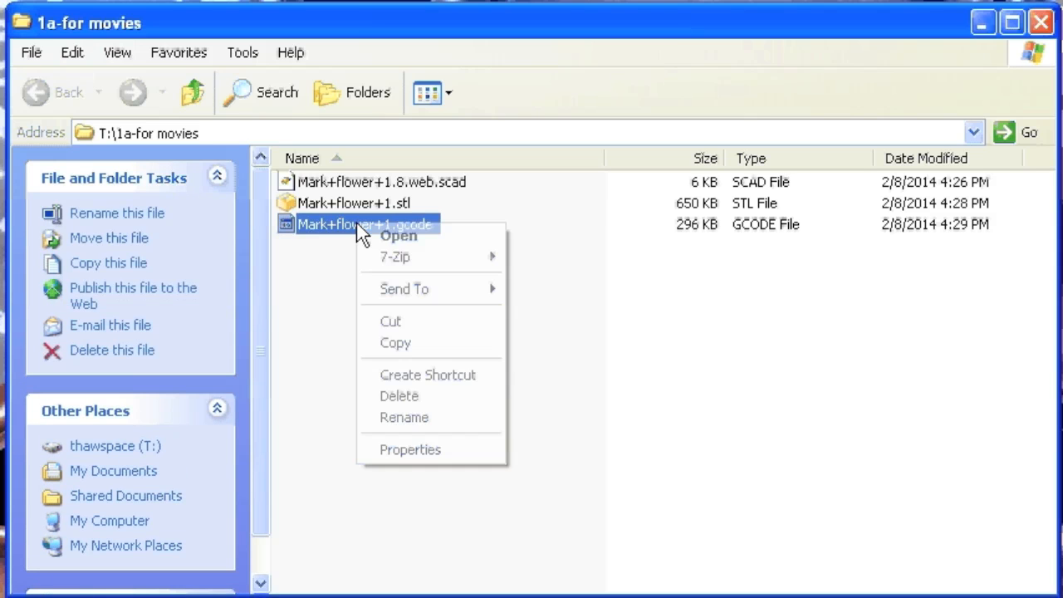
# - Open Mark+flower+1.gcode with WordPad via Open With
pyautogui.click(399, 235)
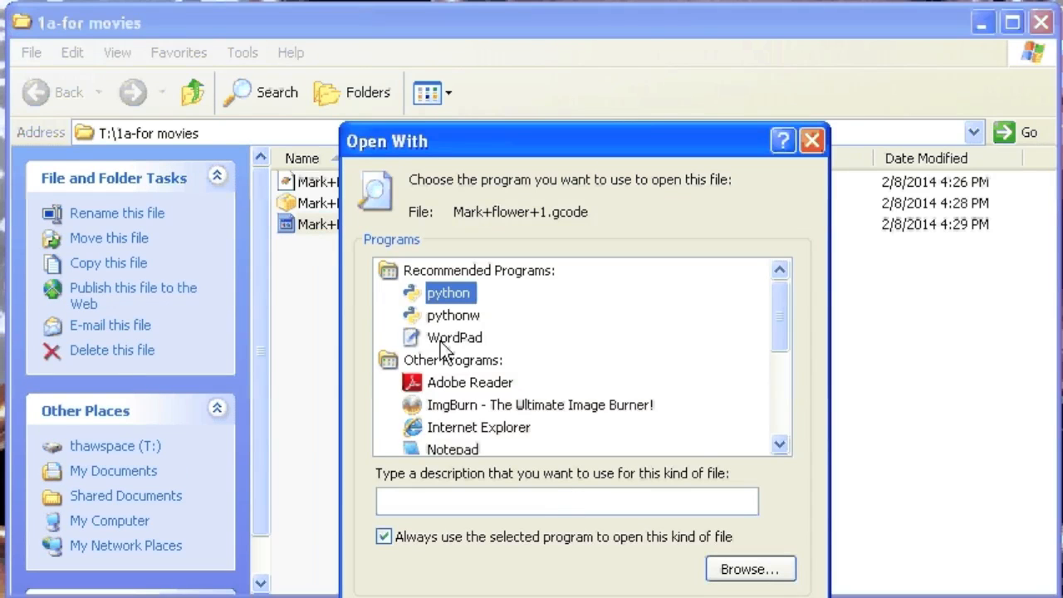
pyautogui.doubleClick(459, 338)
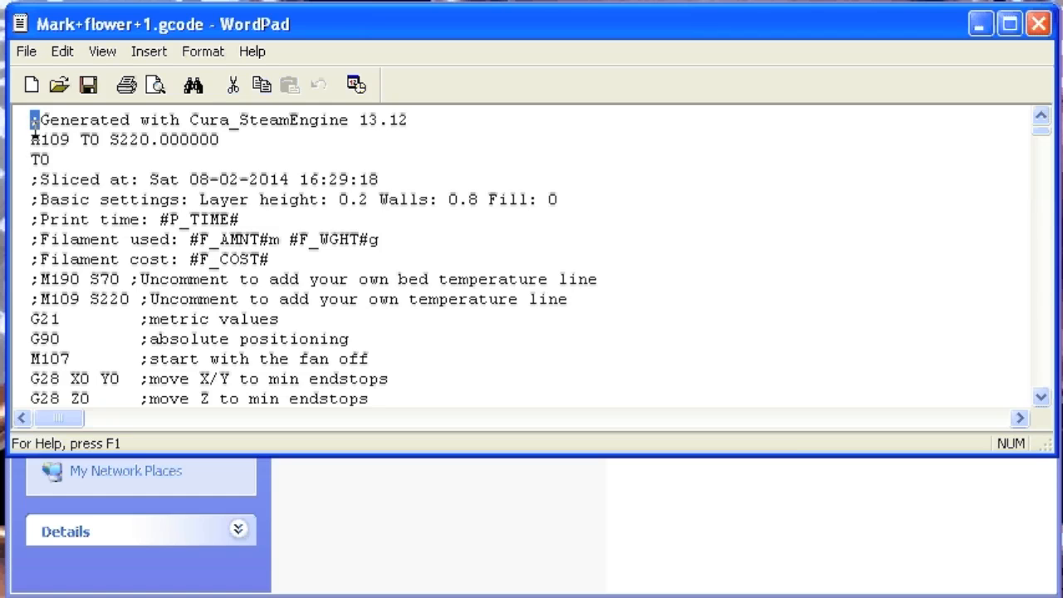
# - Append a note to the first comment line: '- mark ture off fans at layerr 35'
pyautogui.click(432, 119)
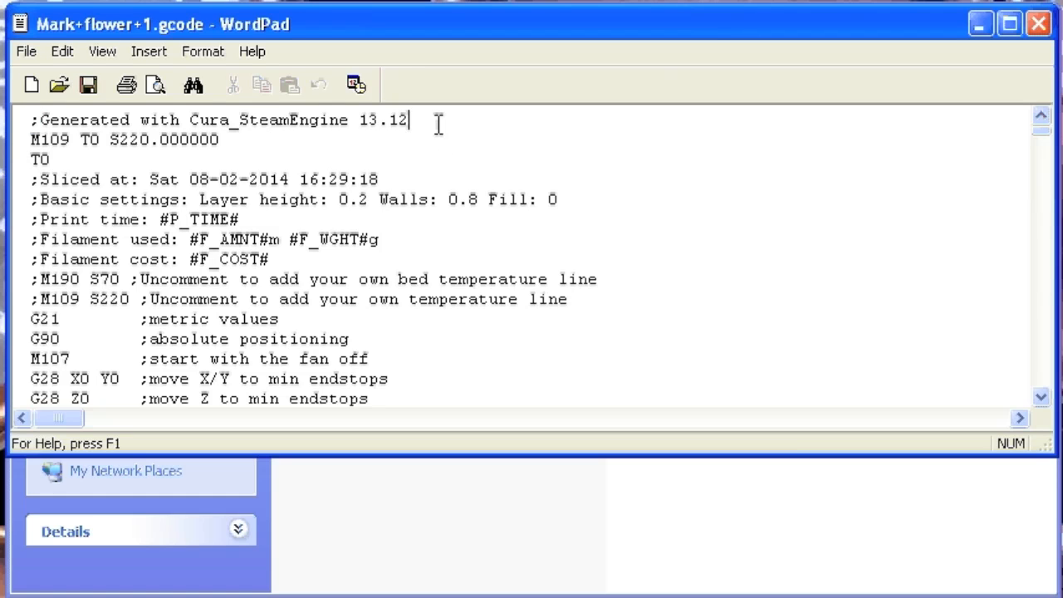
pyautogui.write('-')
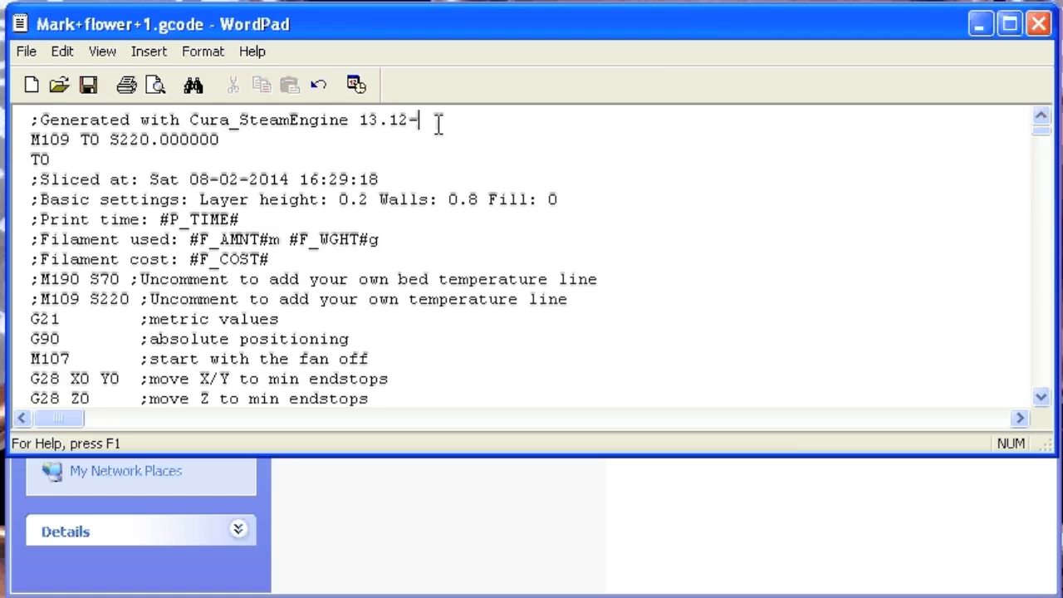
pyautogui.write('mark')
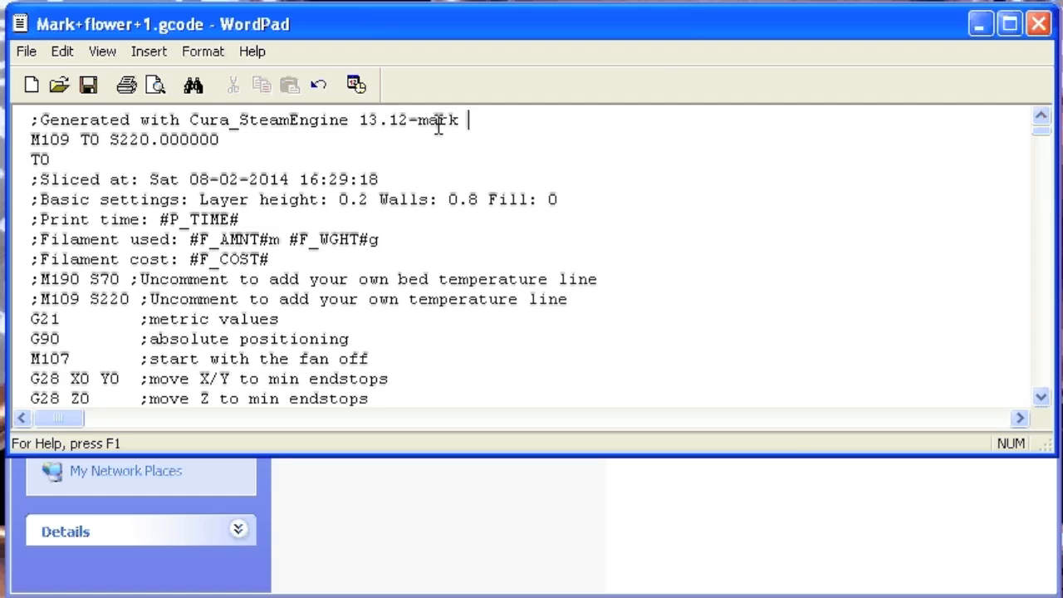
pyautogui.write('ture')
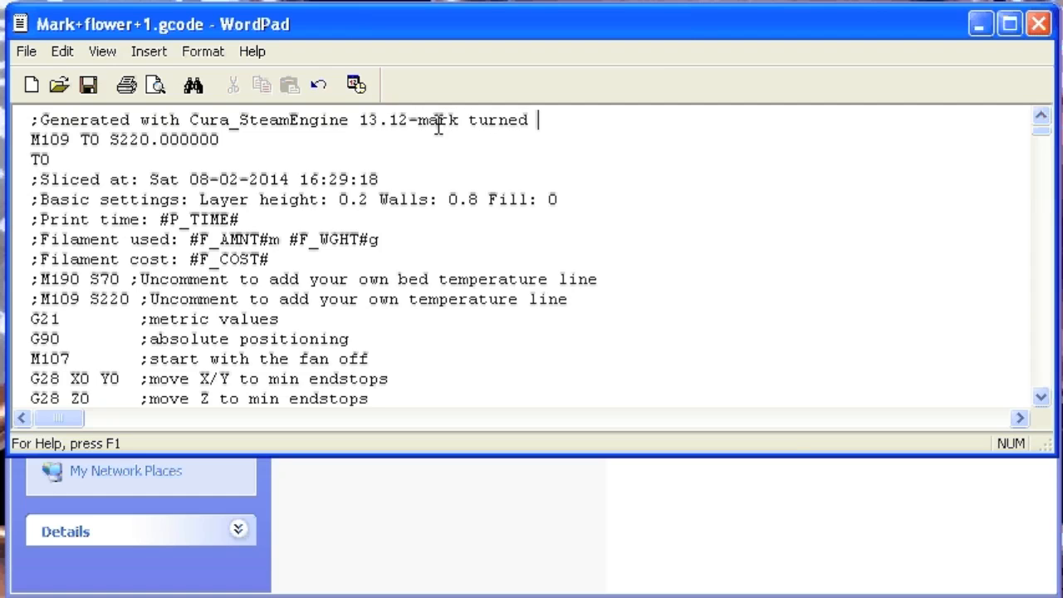
pyautogui.write('off')
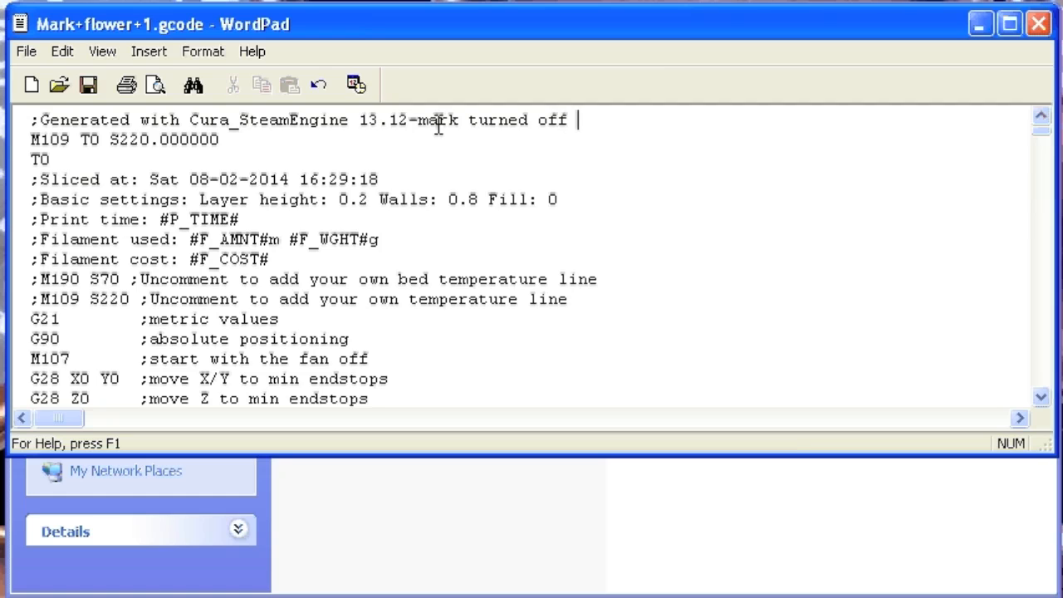
pyautogui.write('fans at la')
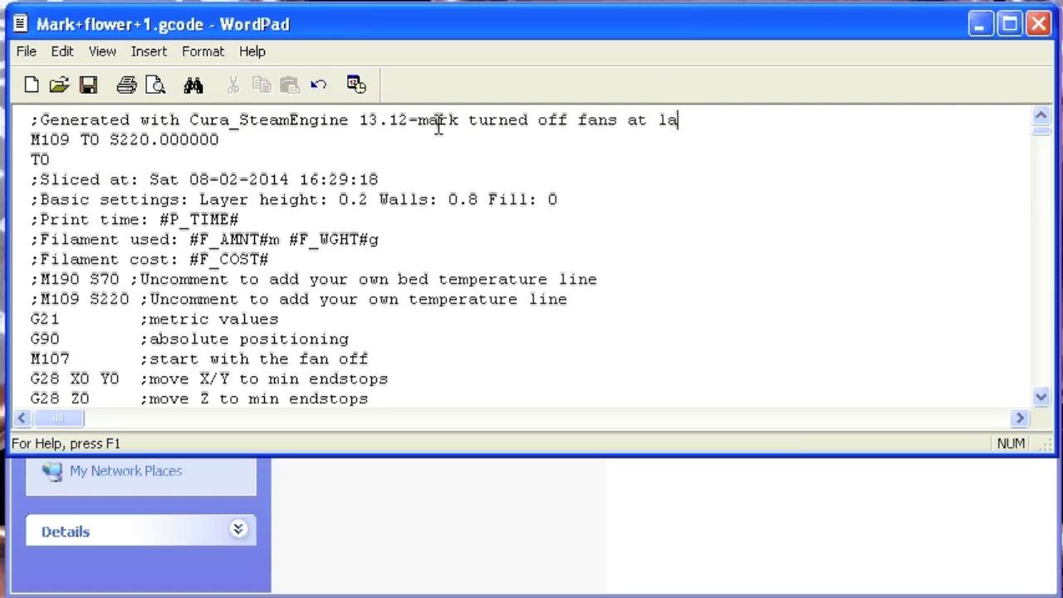
pyautogui.write('yerr 35')
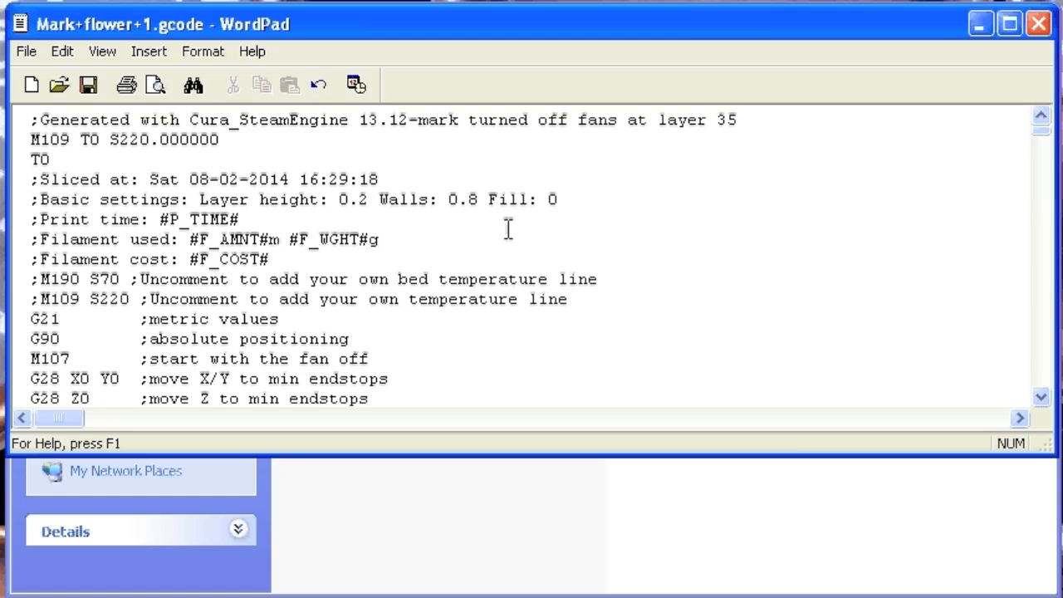
pyautogui.moveTo(100, 108)
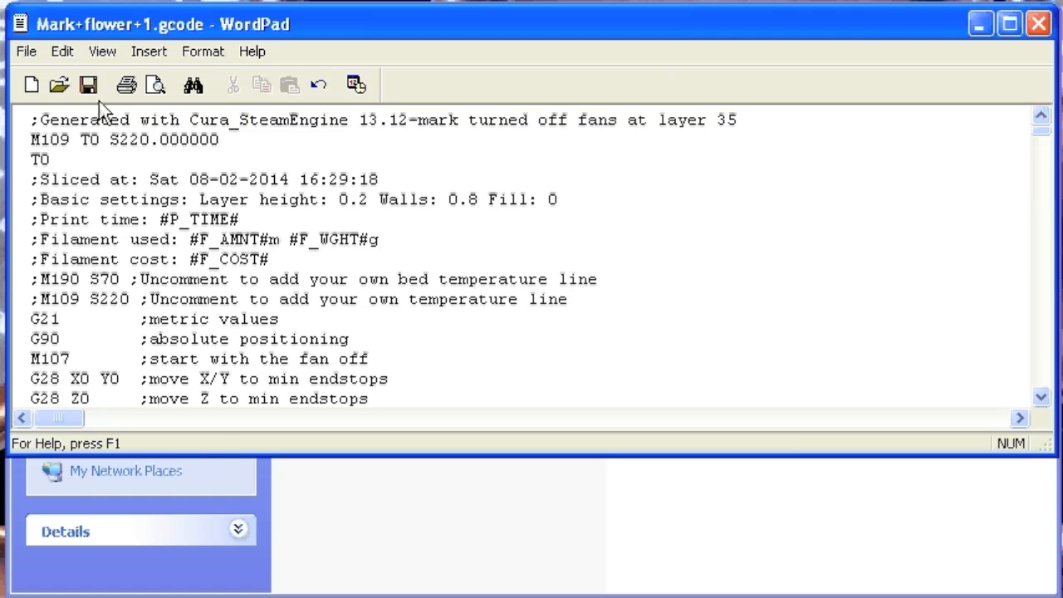
# - Search for m106 and step through the fan lines to the M106 S81 at layer 4
pyautogui.click(193, 85)
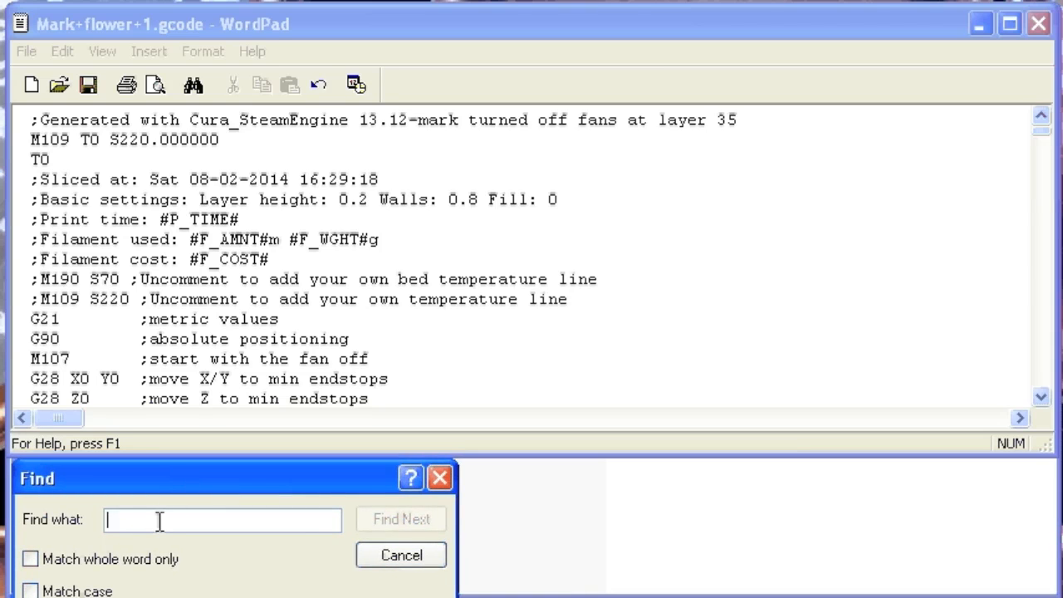
pyautogui.write('m106')
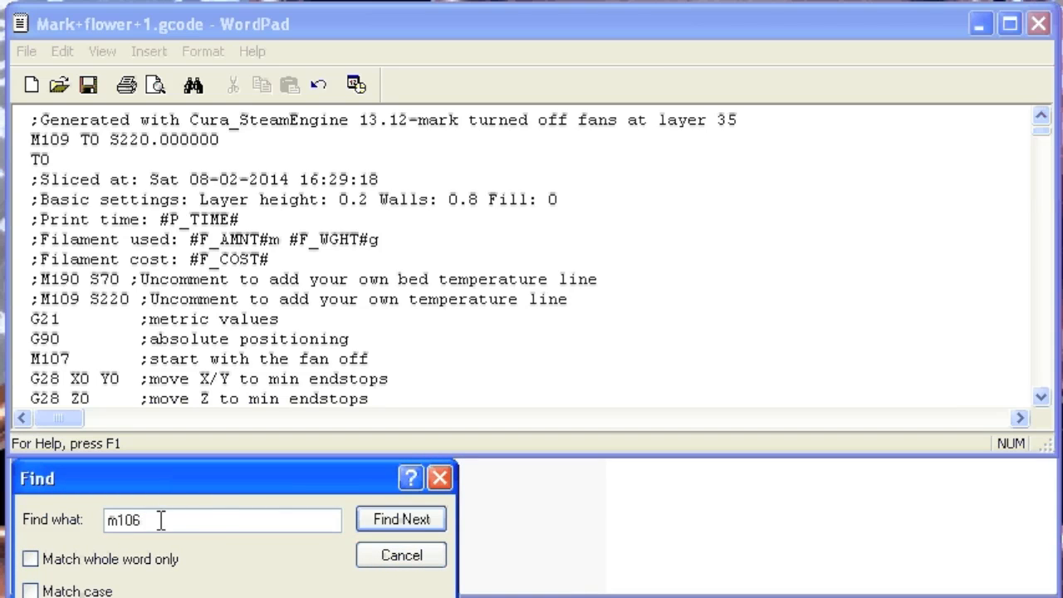
pyautogui.click(400, 519)
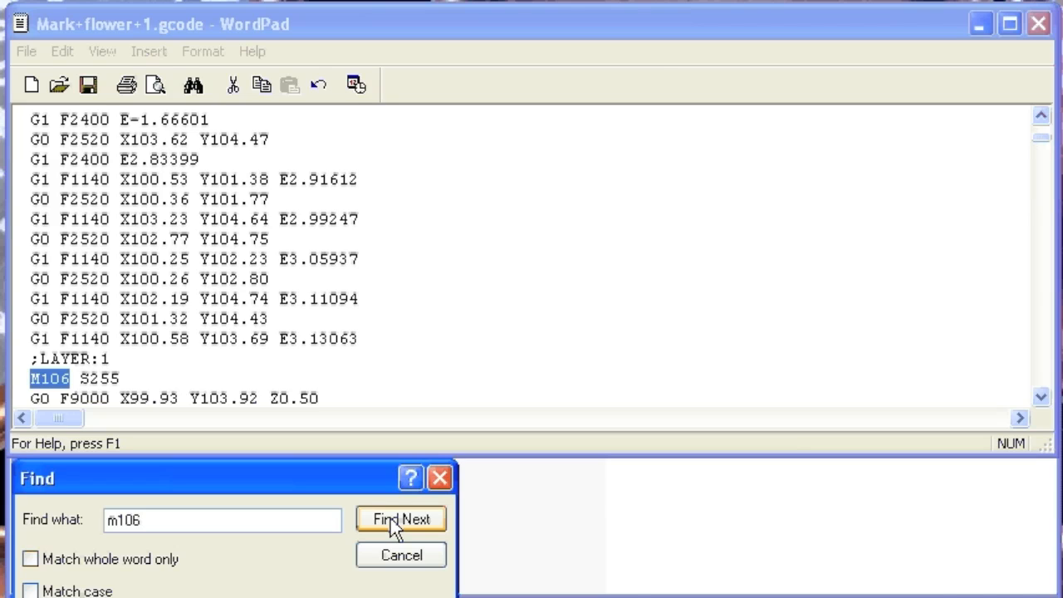
pyautogui.moveTo(146, 299)
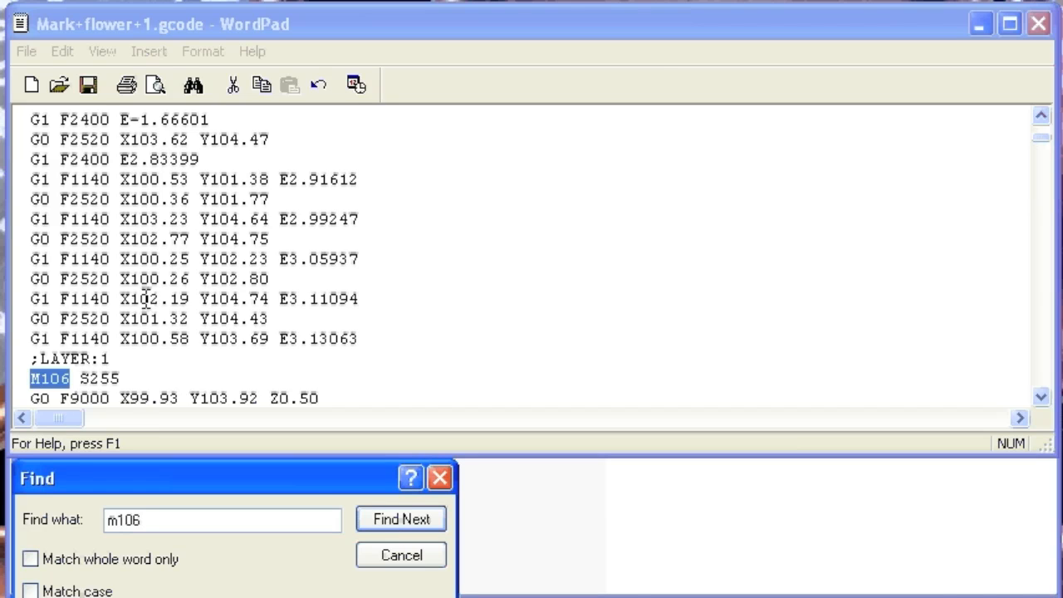
pyautogui.click(401, 519)
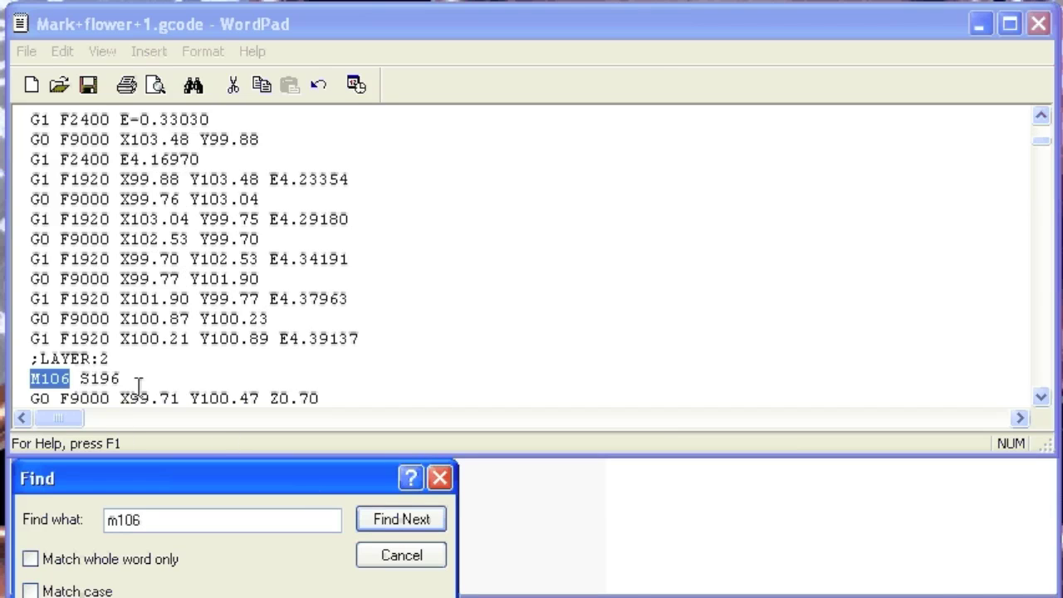
pyautogui.moveTo(329, 518)
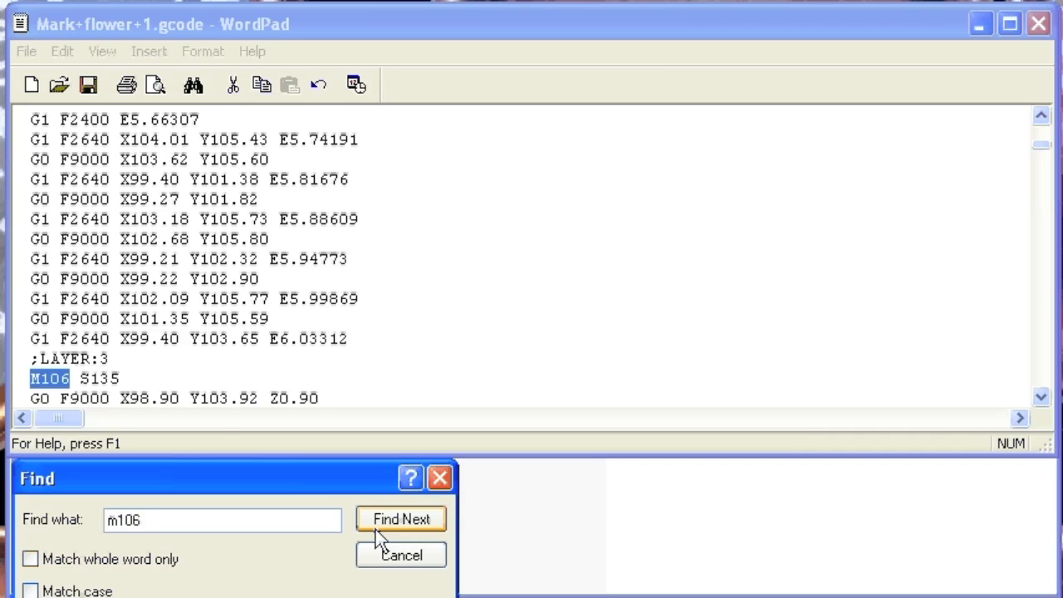
pyautogui.click(402, 518)
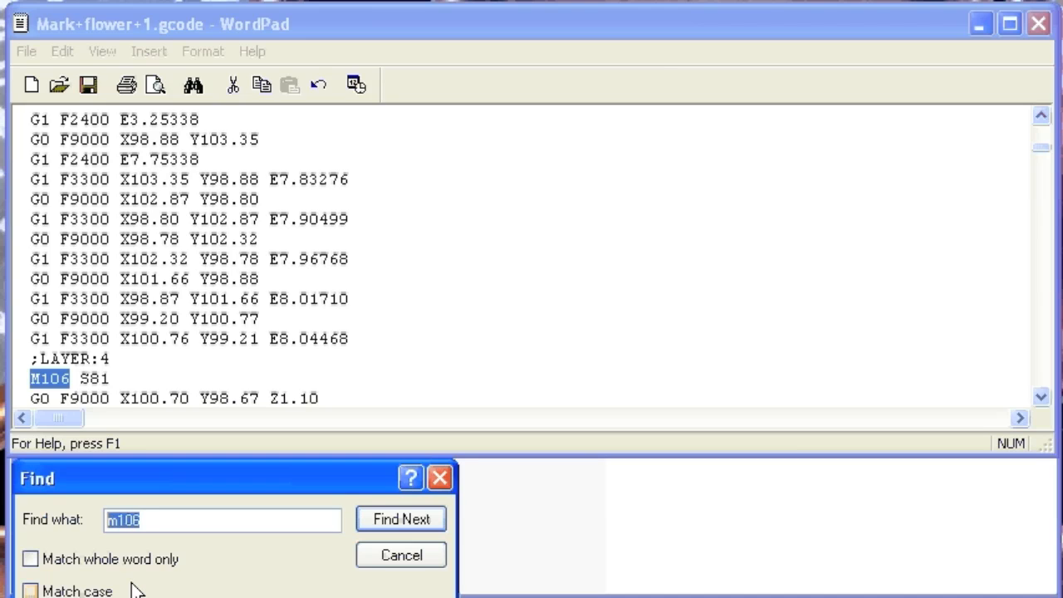
# - Find the layer 35 marker and append a 'mark turns off fan' note to it
pyautogui.write('layer:')
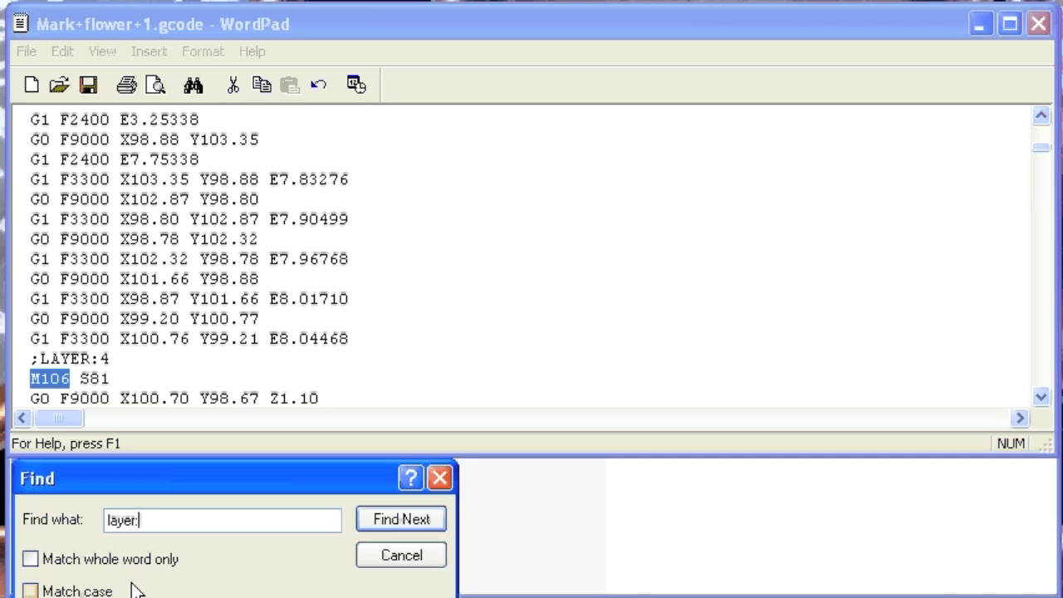
pyautogui.write('35')
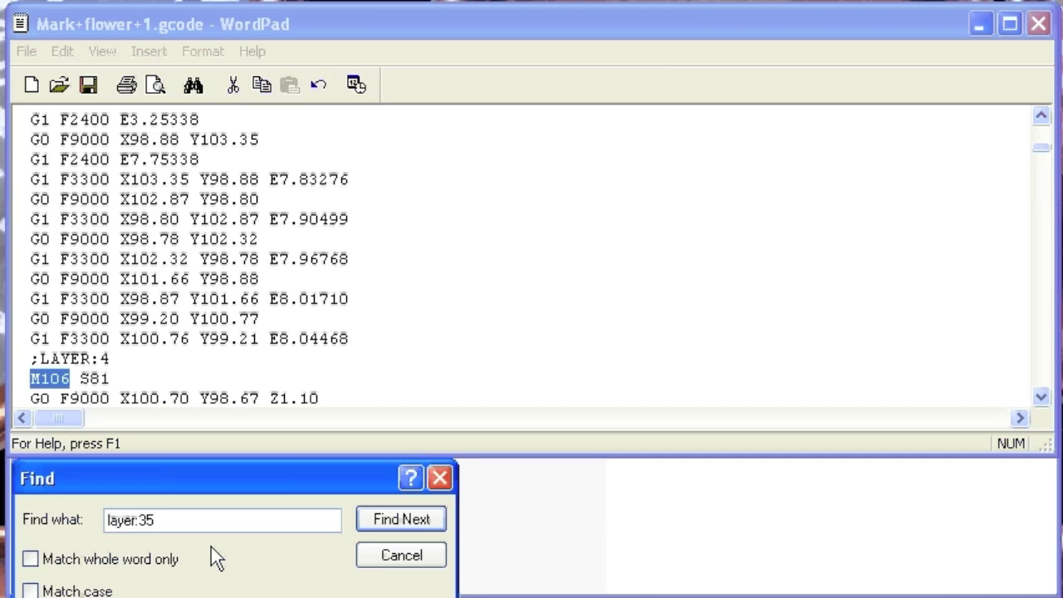
pyautogui.click(401, 518)
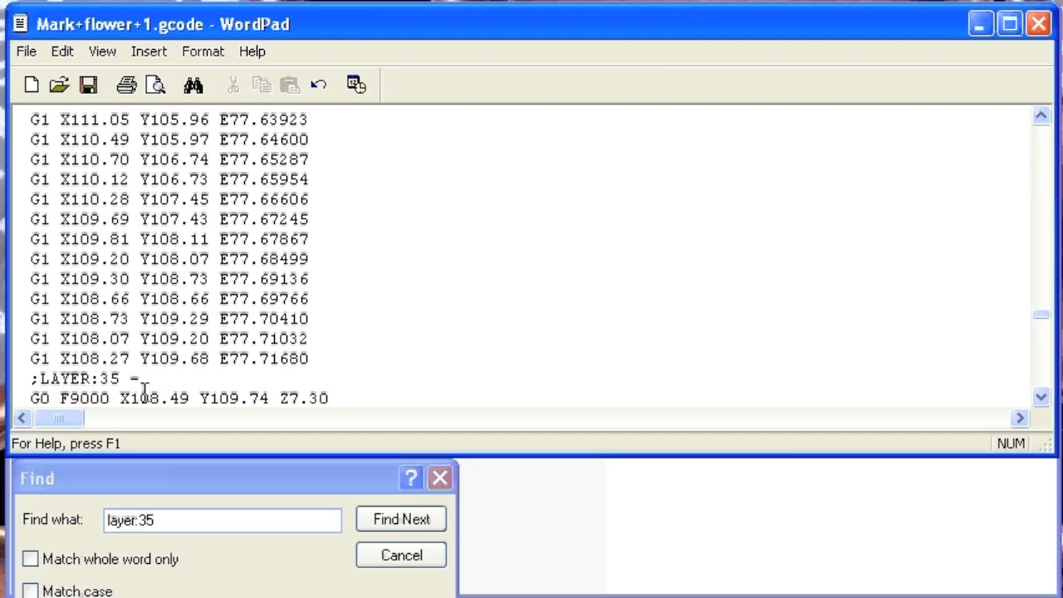
pyautogui.write('mark t')
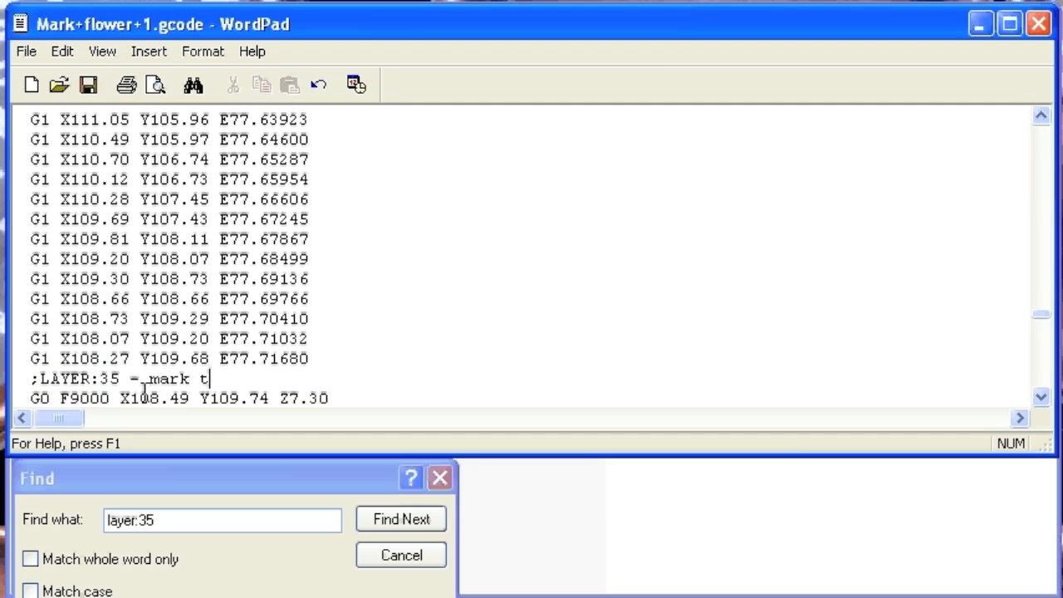
pyautogui.write('urns off')
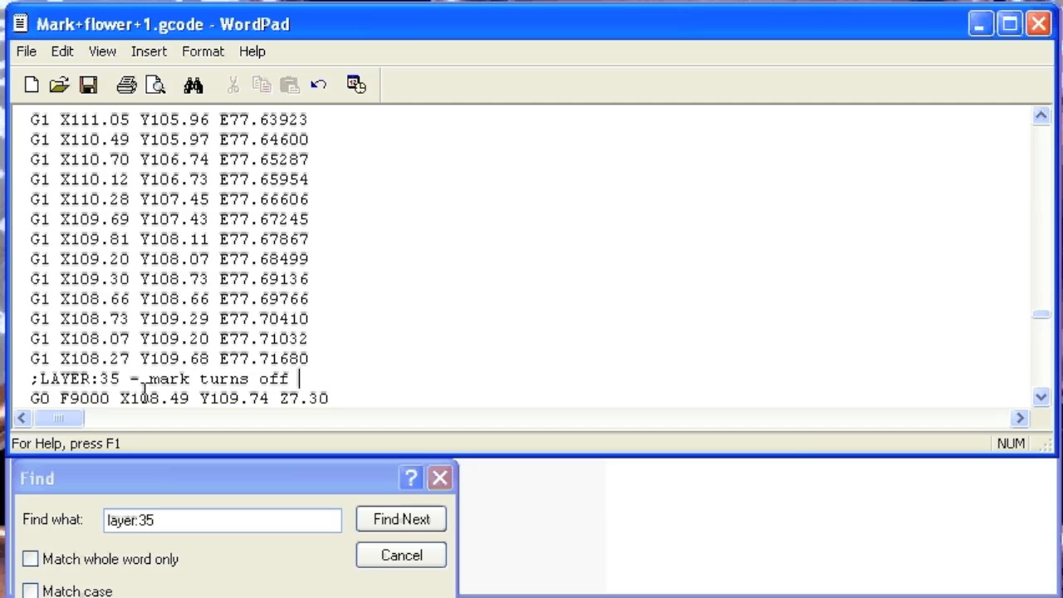
pyautogui.write('fan')
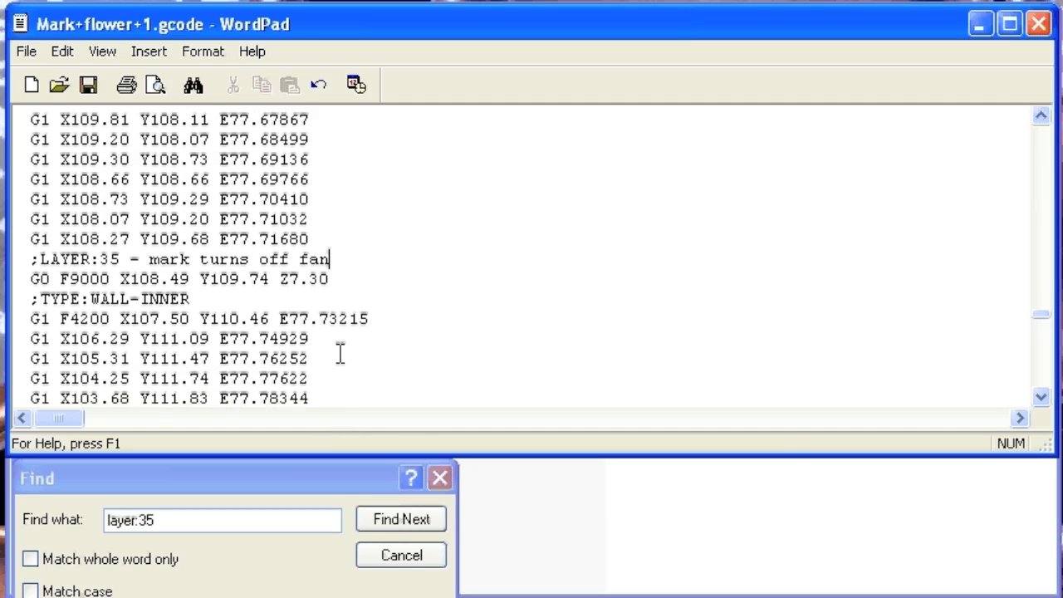
# - Add M106 S0 and M107 lines right after the layer 35 marker
pyautogui.write('M106 S0')
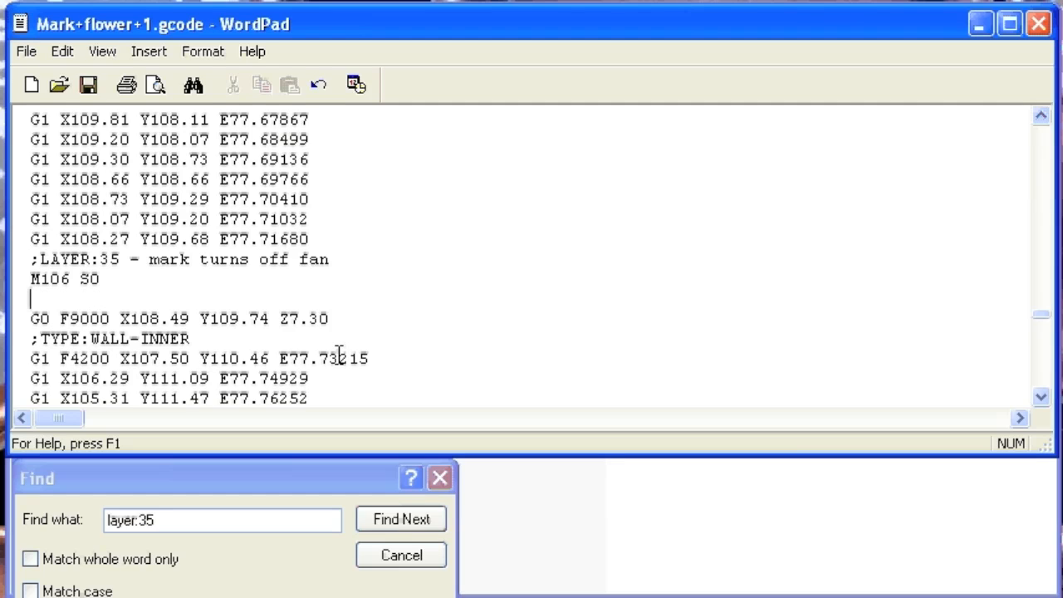
pyautogui.write('M107')
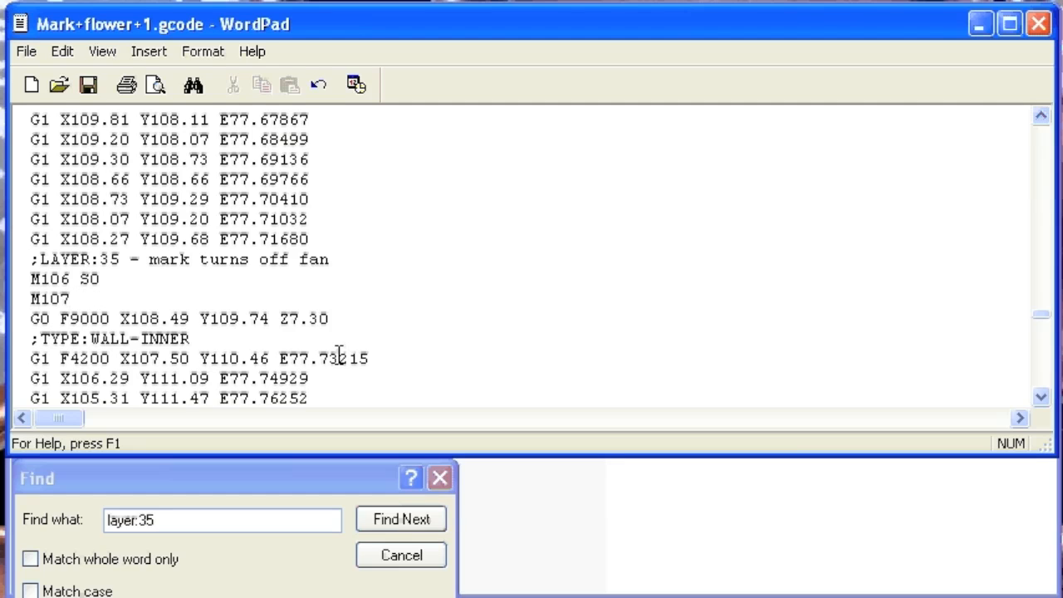
pyautogui.moveTo(100, 285)
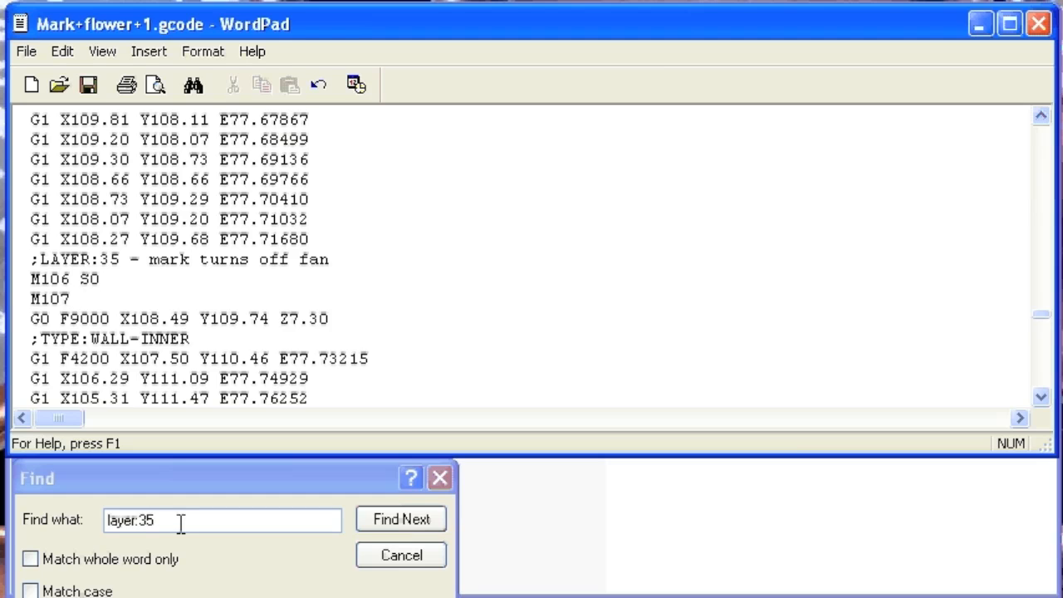
# - Find the M106 S79 line at layer 38, comment it out with ';' and confirm the search is finished
pyautogui.click(400, 518)
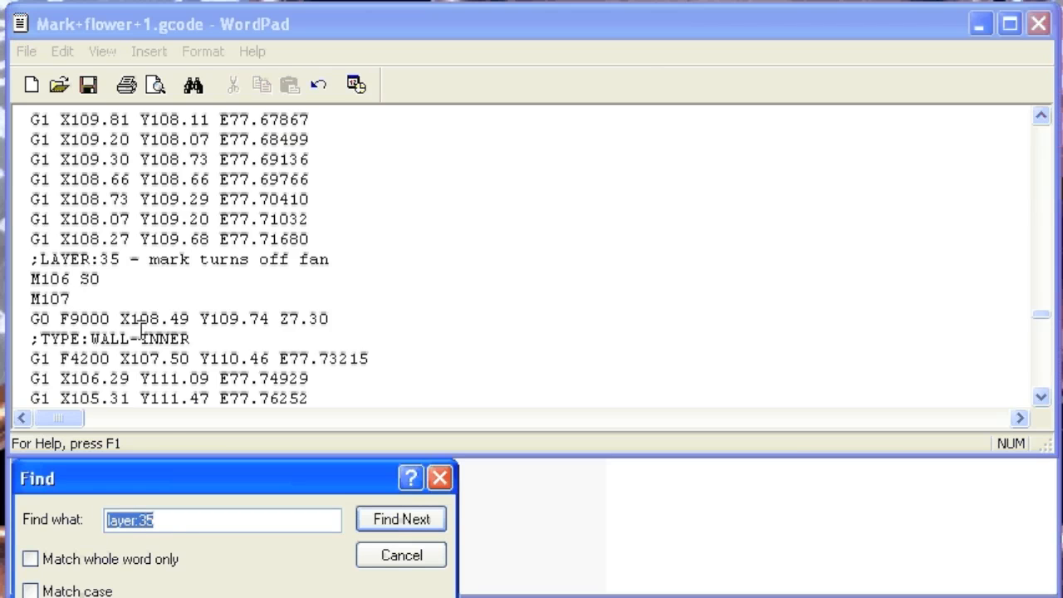
pyautogui.write('m')
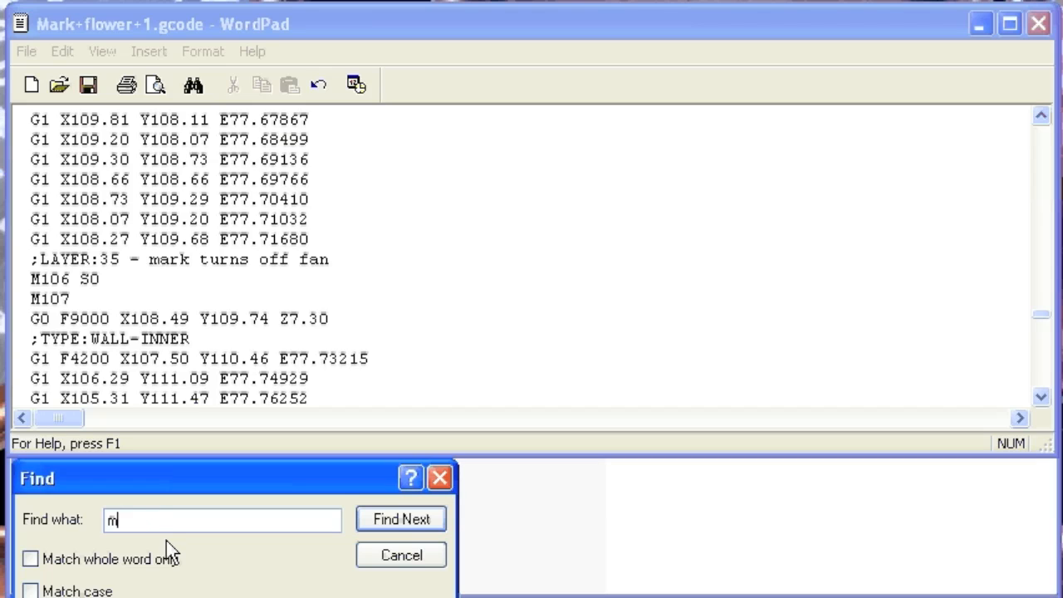
pyautogui.write('106')
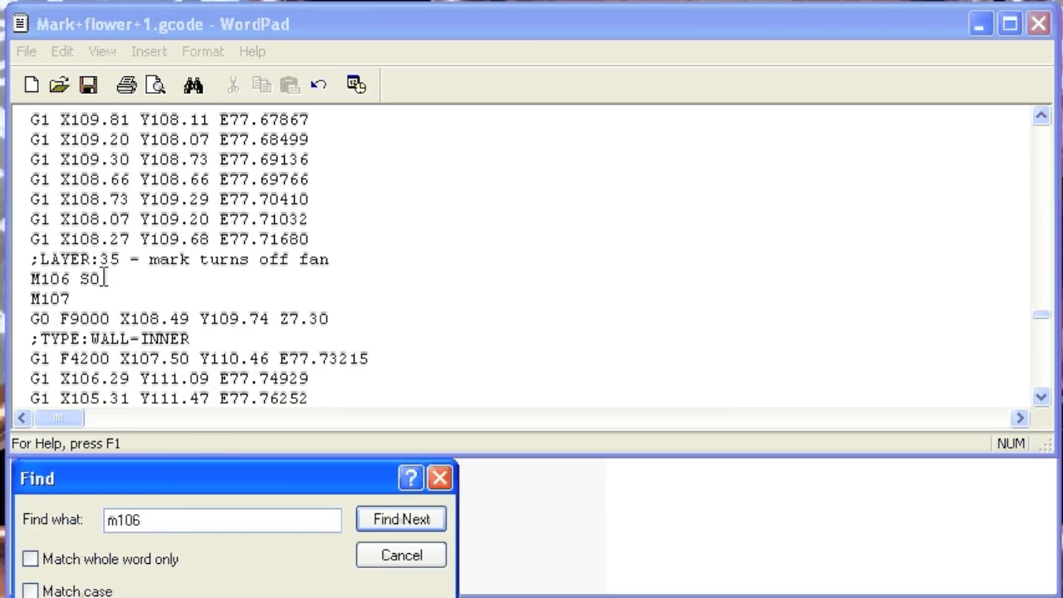
pyautogui.moveTo(120, 286)
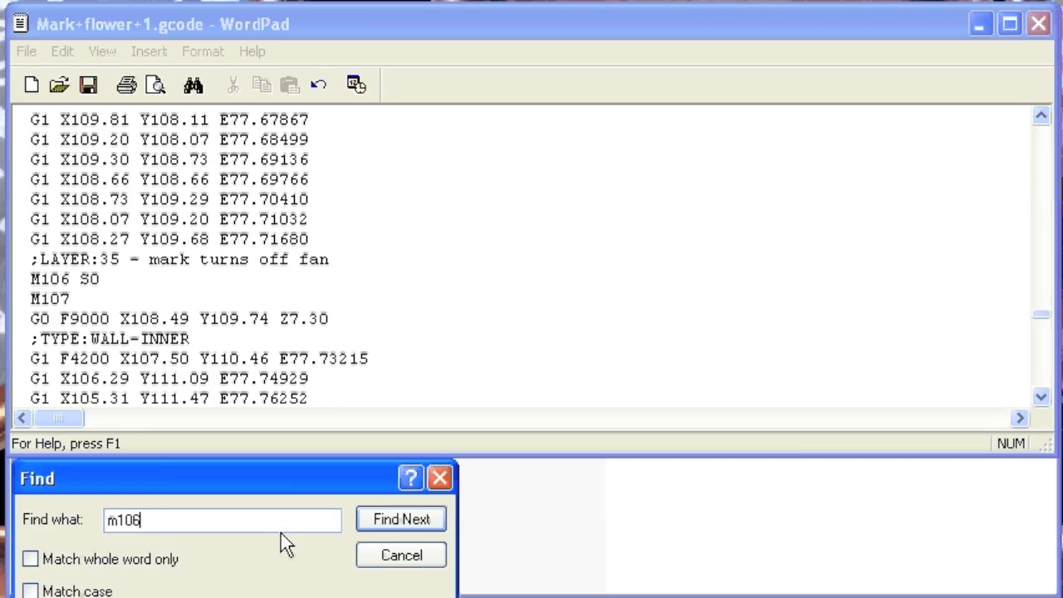
pyautogui.click(402, 519)
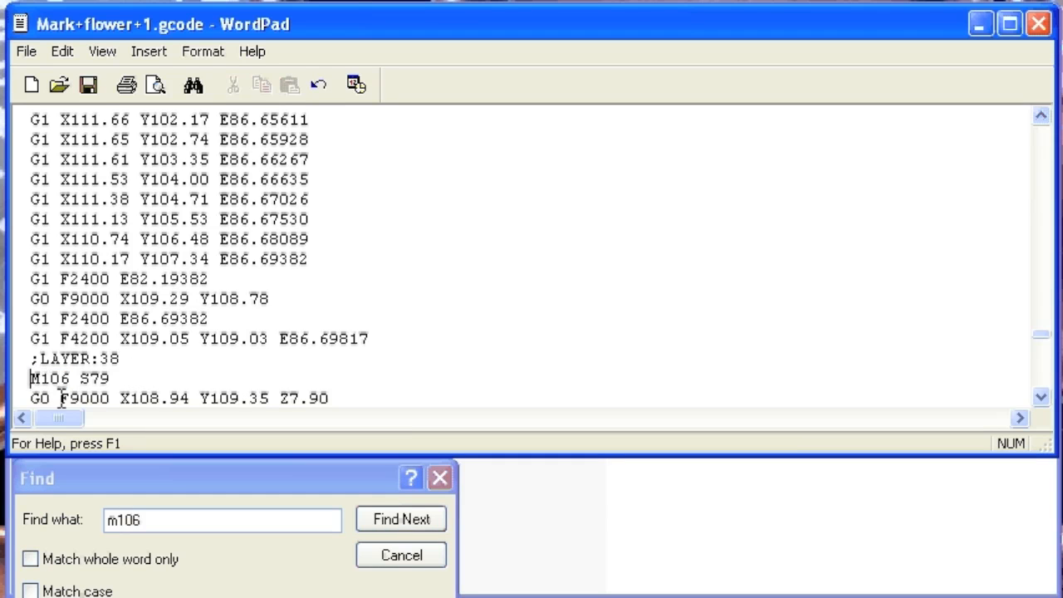
pyautogui.write(';')
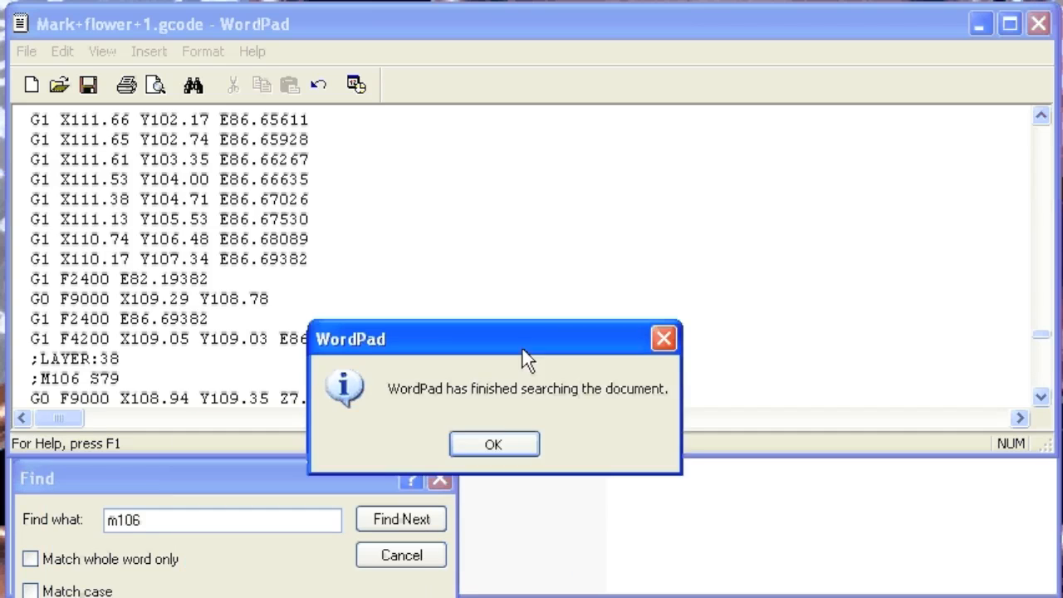
pyautogui.click(493, 443)
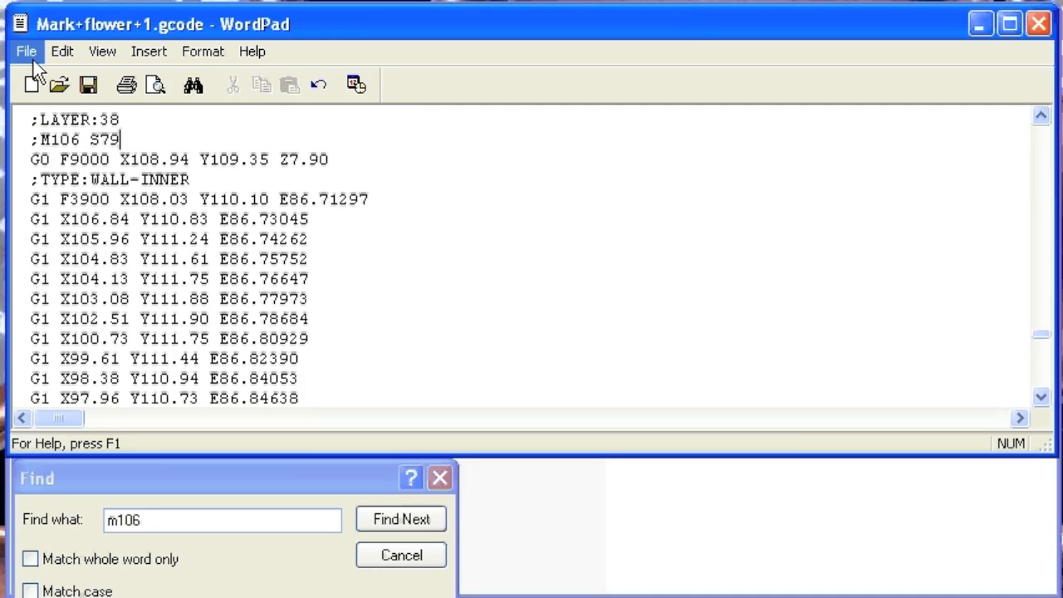
# - Save the G-code as a new file named Mark+flower+1-fan off.gcode
pyautogui.click(26, 52)
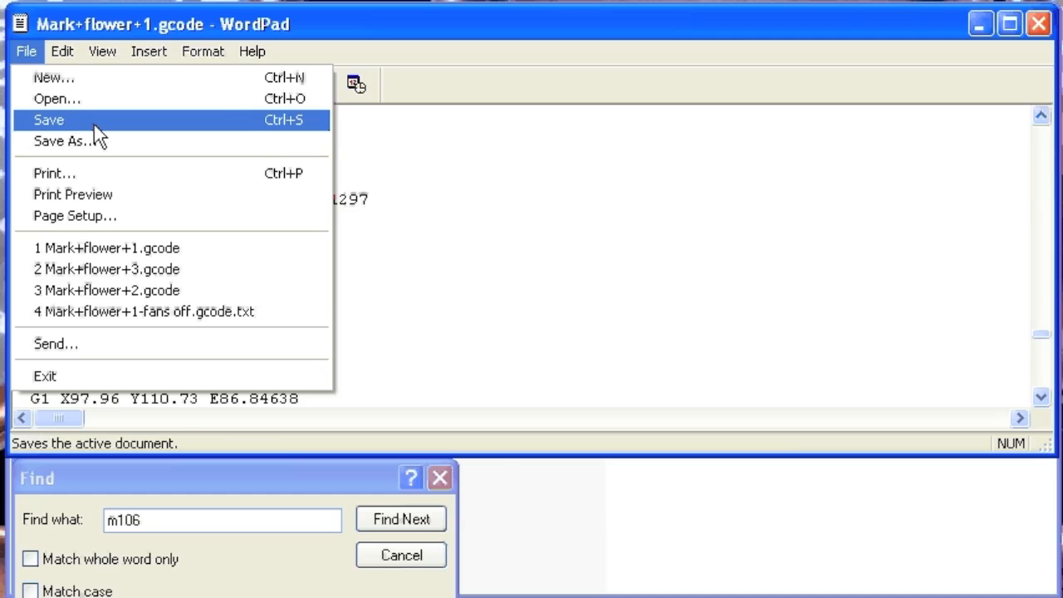
pyautogui.click(48, 120)
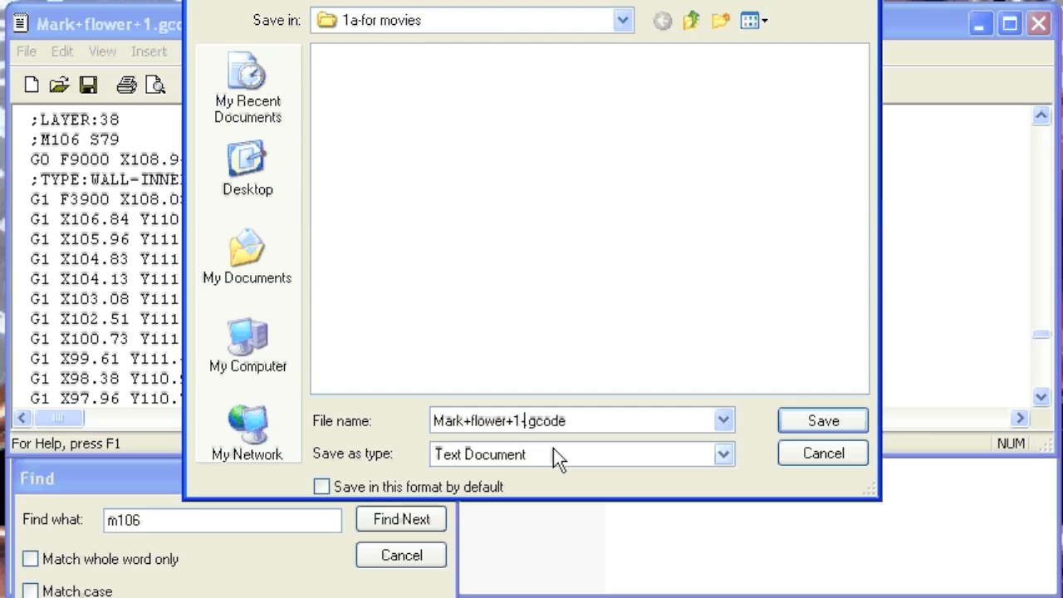
pyautogui.write('fan off')
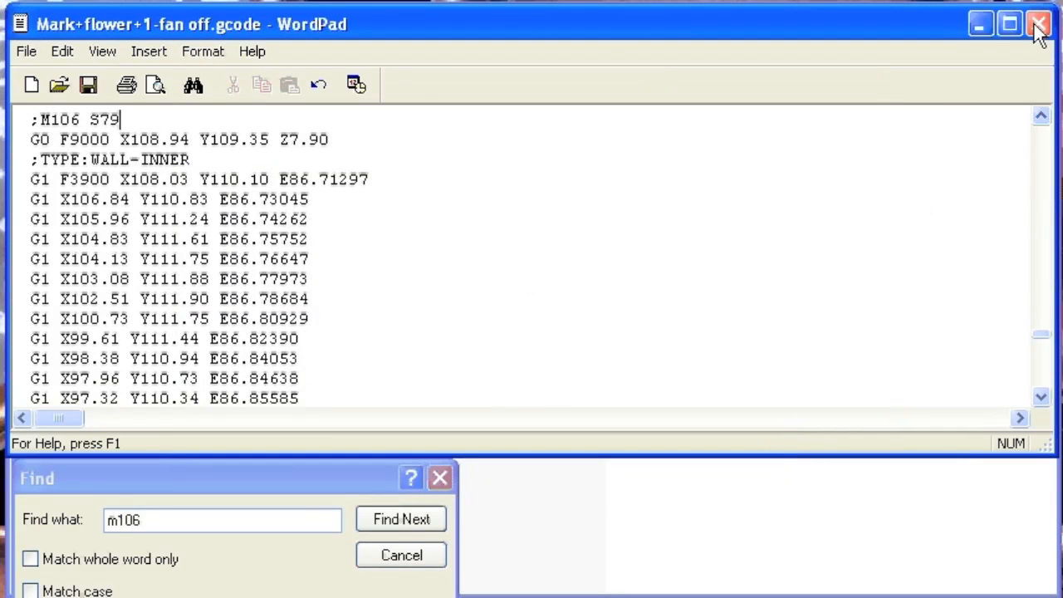
# - Close WordPad to reveal the folder listing the new fan-off G-code beside the originals
pyautogui.click(1035, 27)
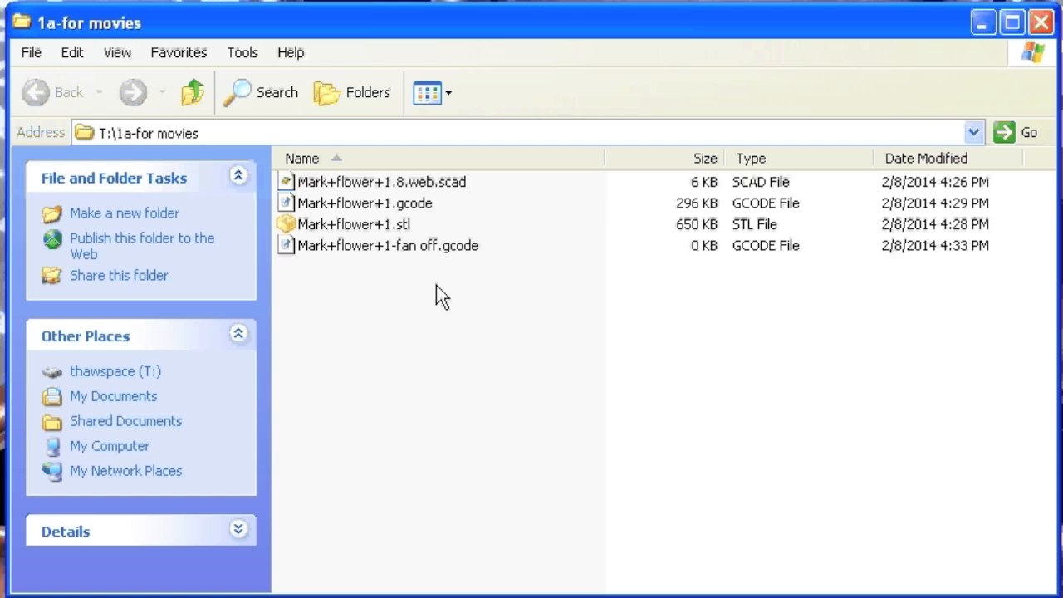
pyautogui.moveTo(451, 321)
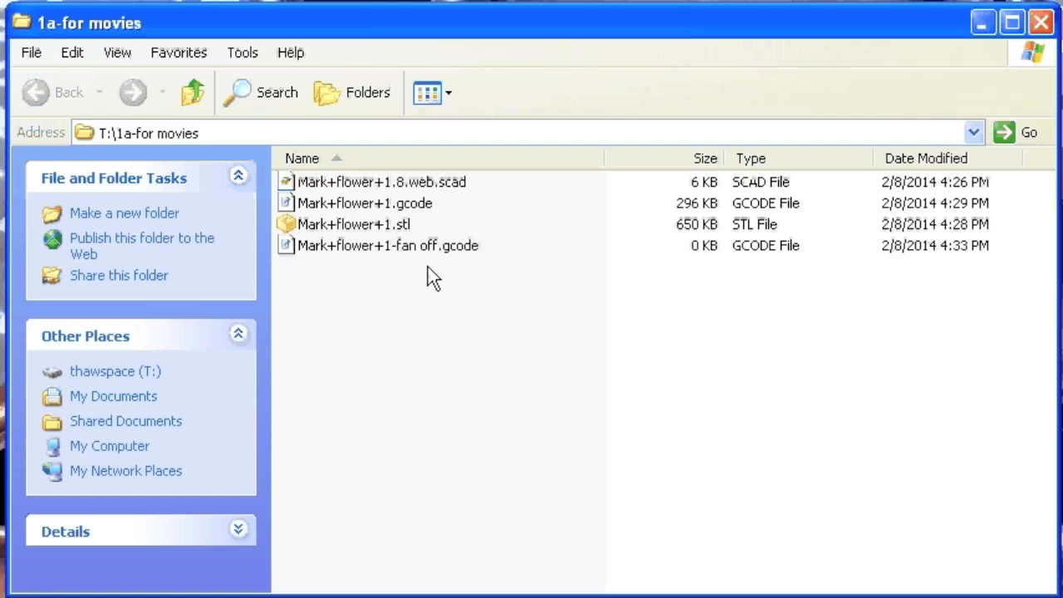
pyautogui.moveTo(441, 302)
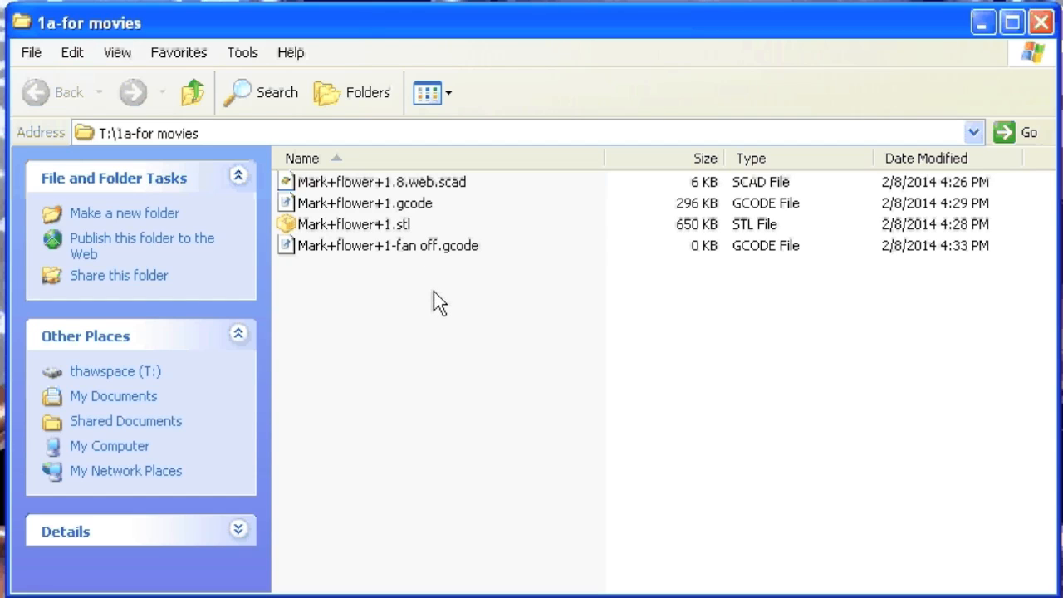